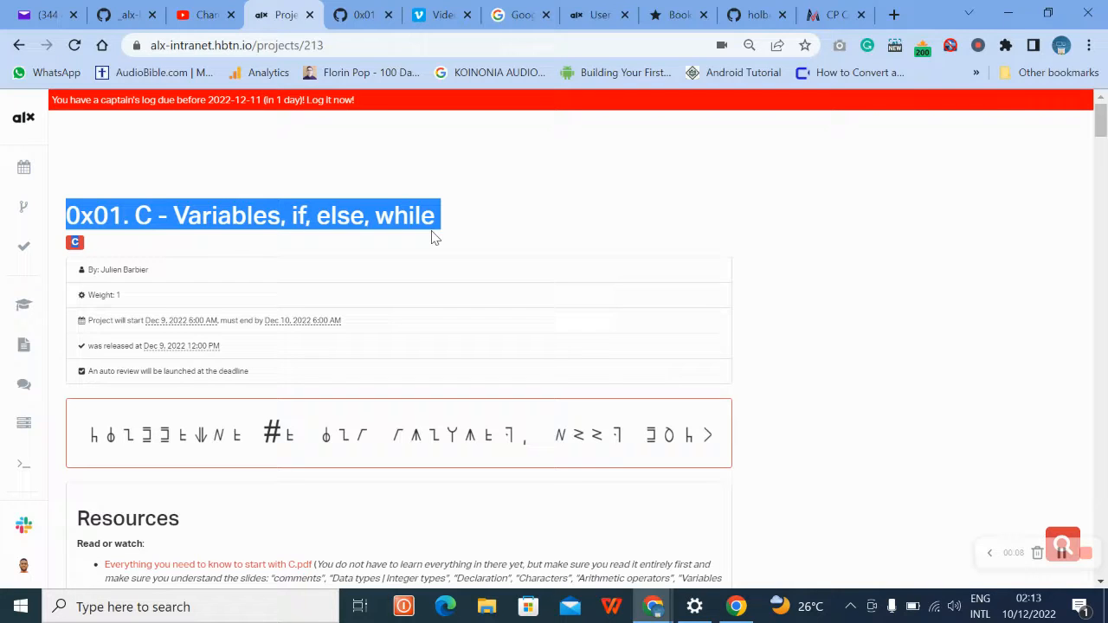
mouse_move(1008, 257)
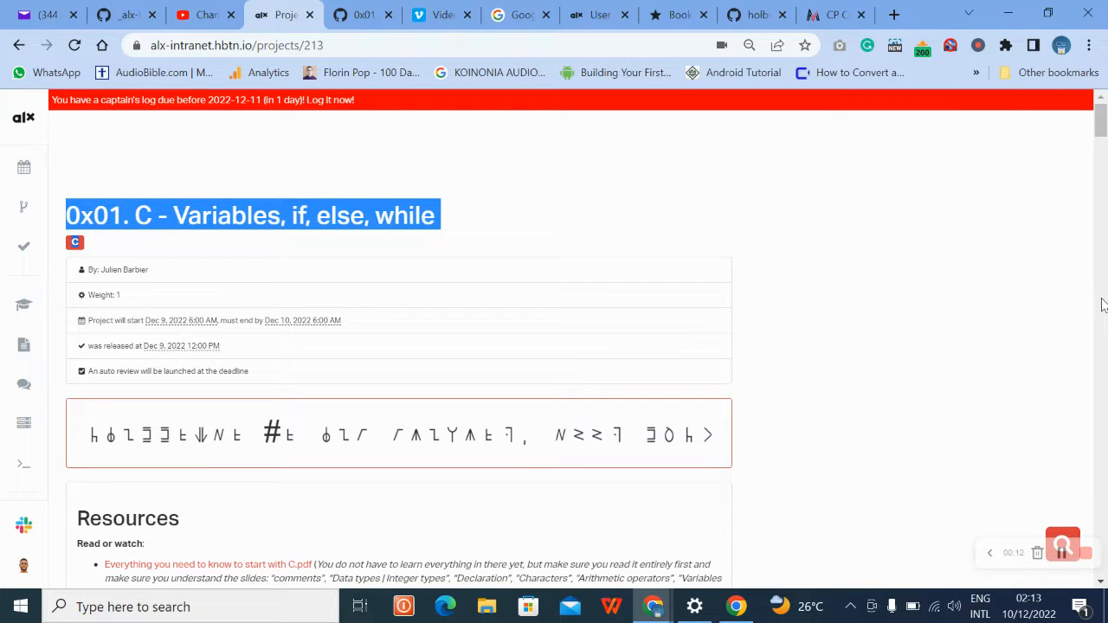
Read through the task requirements, noting Ubuntu 20.04 as the target environment.
scroll("down", 3)
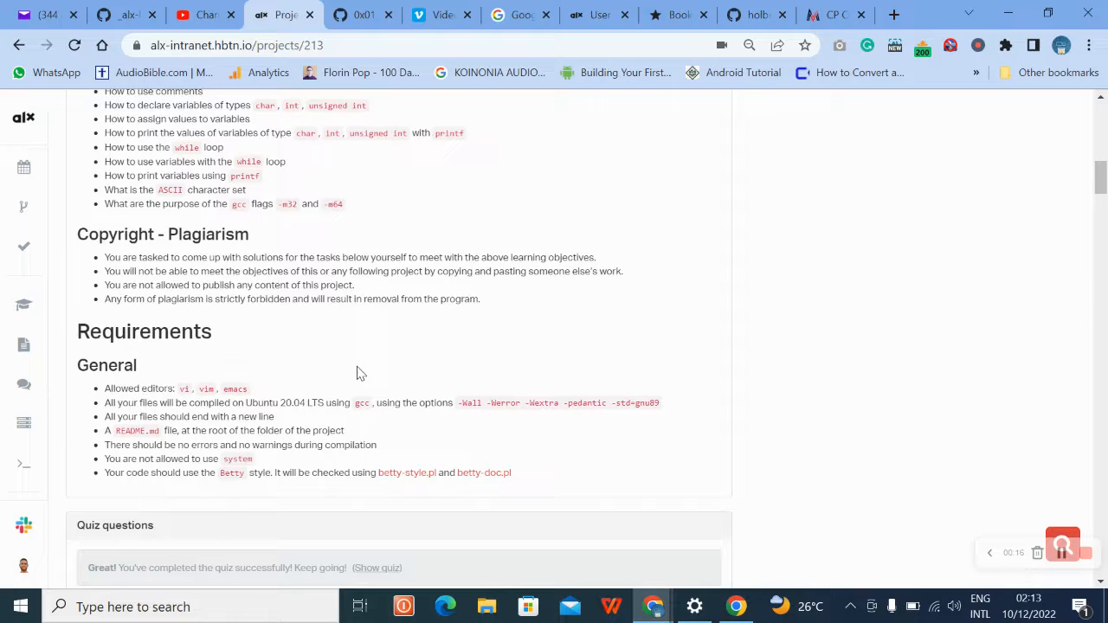
mouse_move(274, 239)
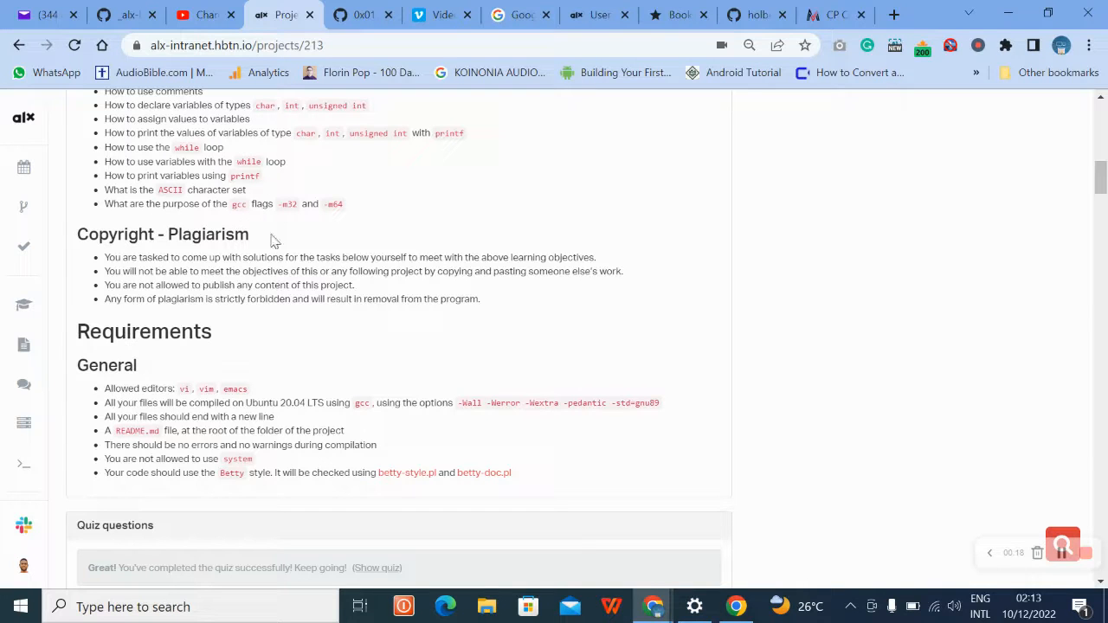
scroll("up", 3)
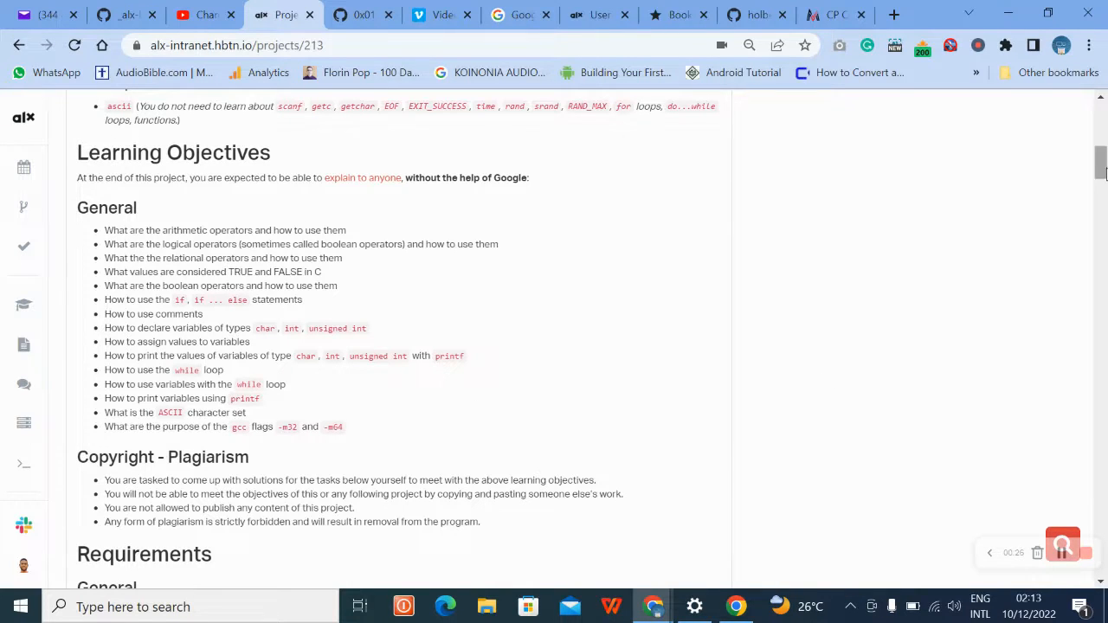
scroll("down", 3)
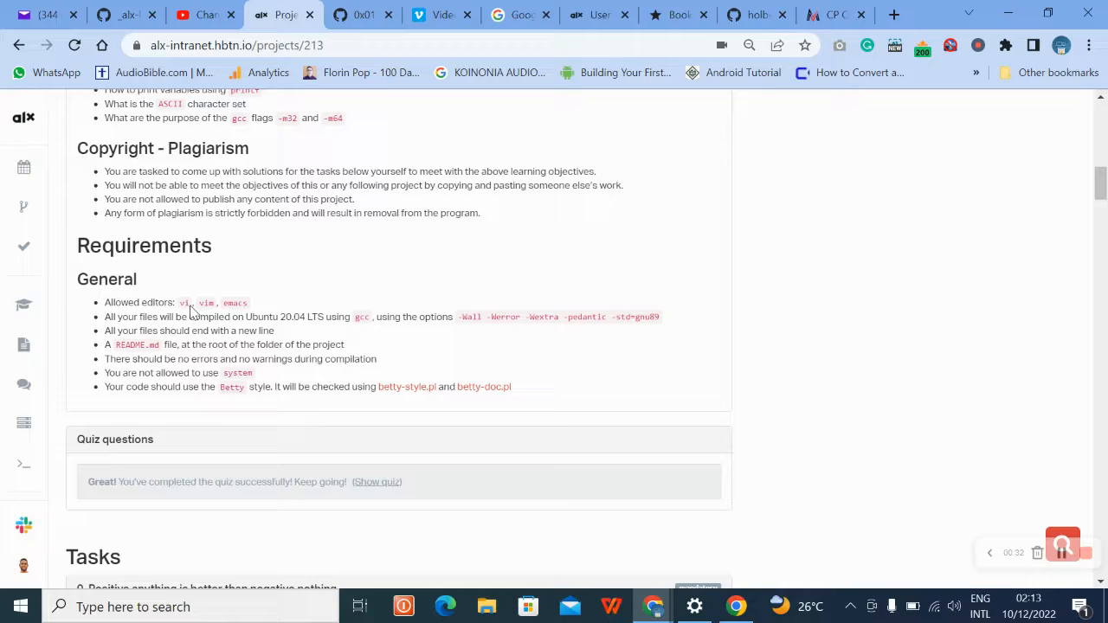
double_click(183, 301)
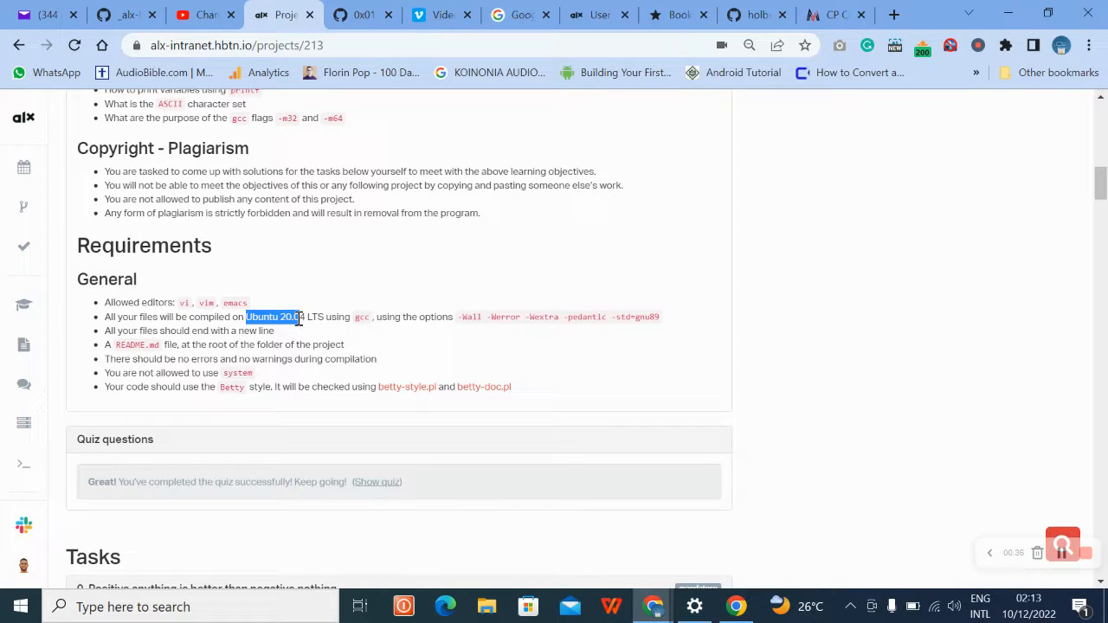
mouse_move(353, 322)
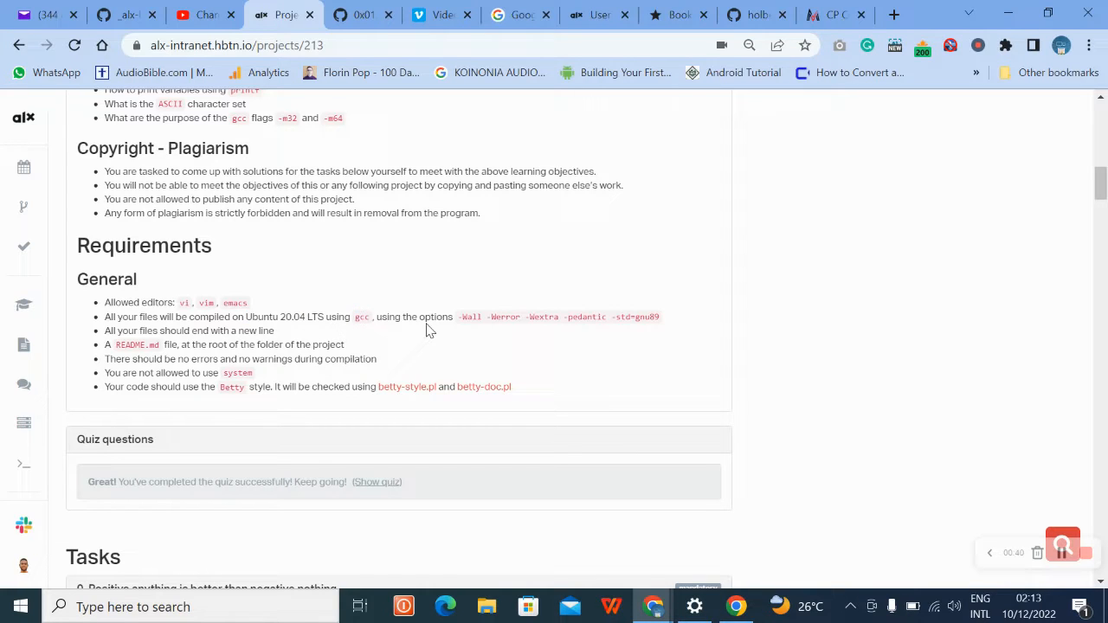
mouse_move(461, 322)
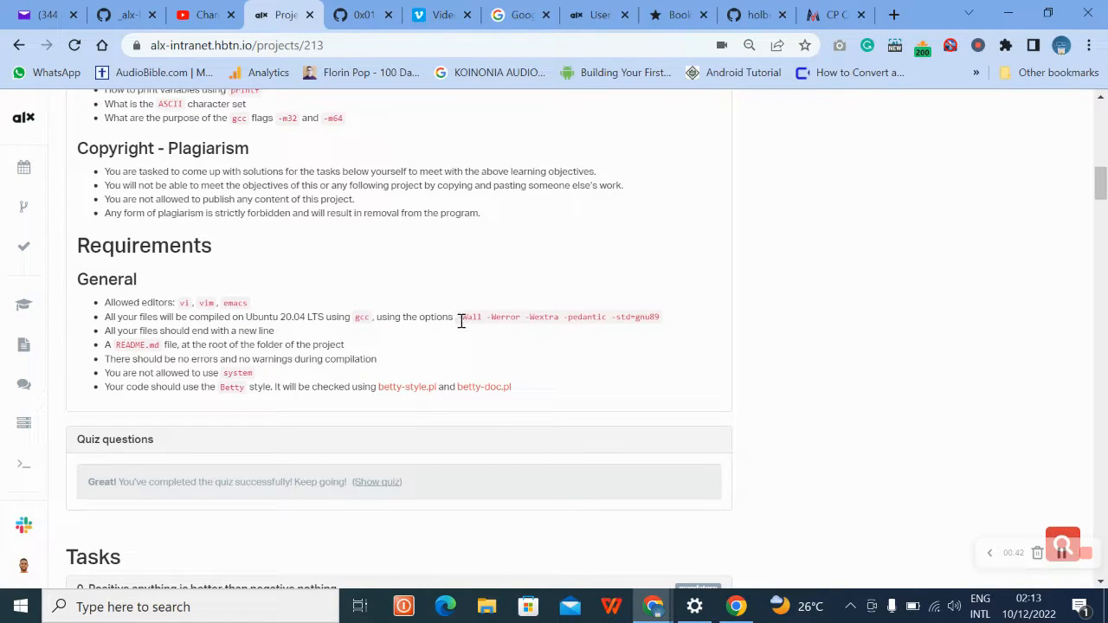
left_click_drag(459, 315, 658, 315)
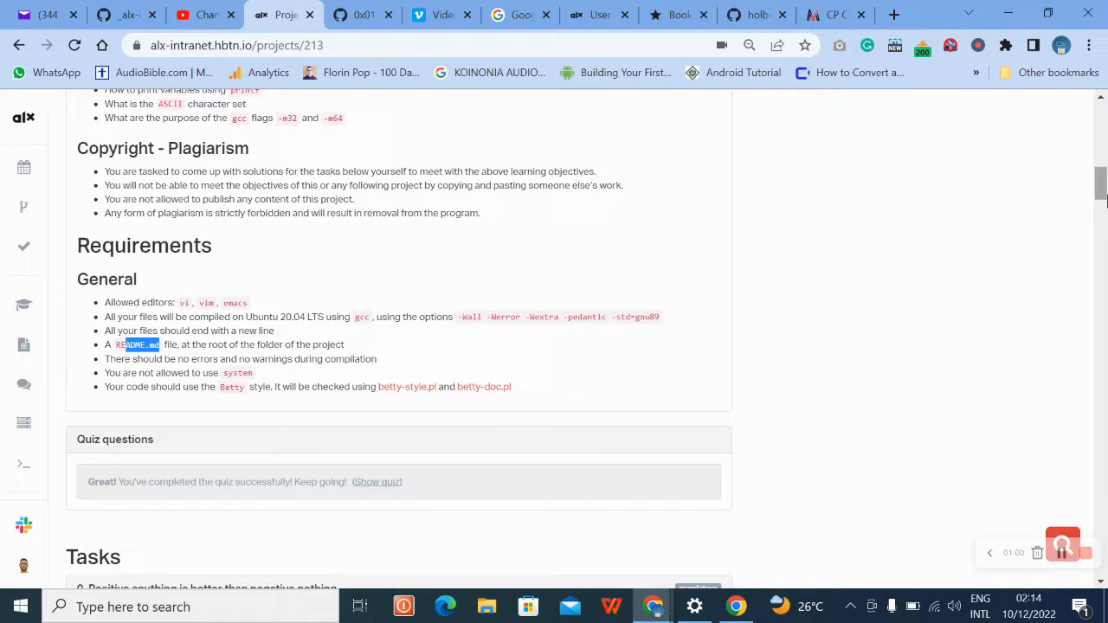
scroll("down", 3)
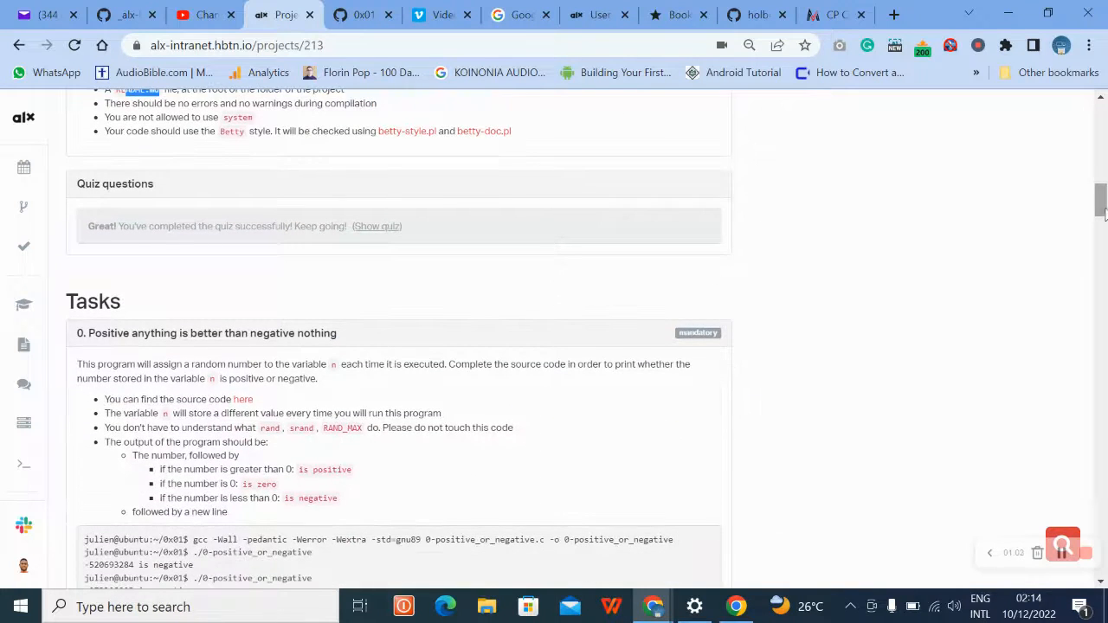
scroll("down", 3)
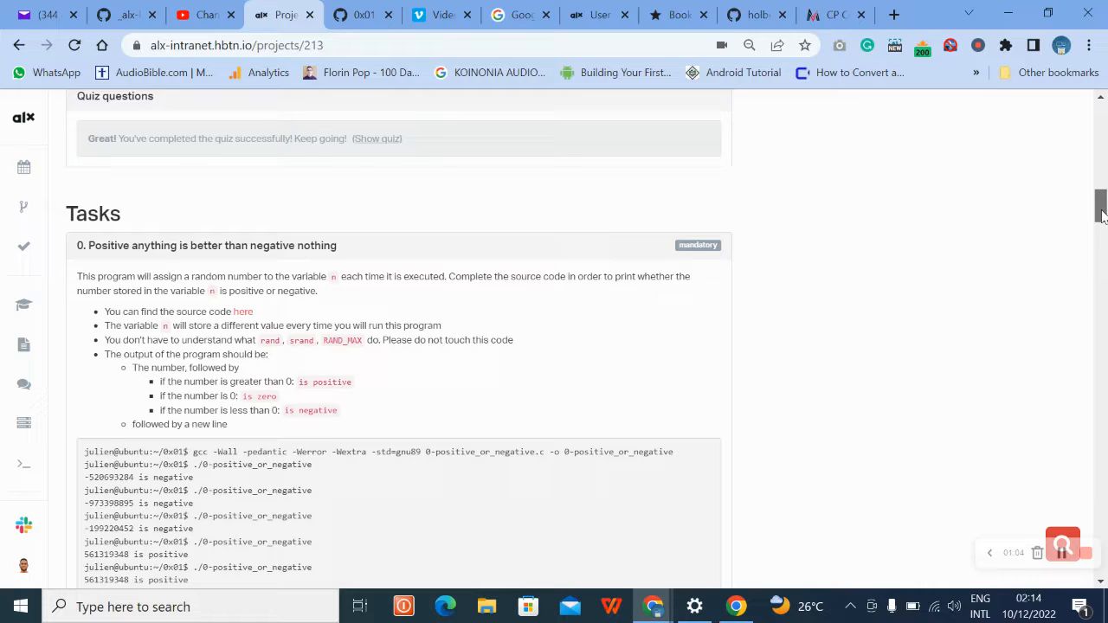
scroll("down", 3)
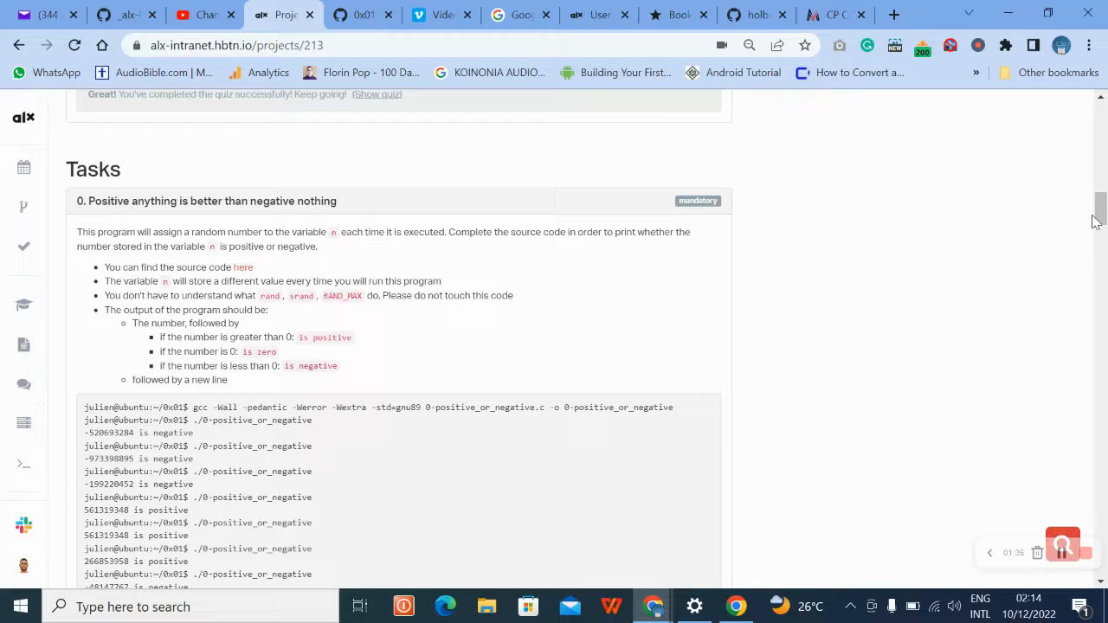
mouse_move(211, 286)
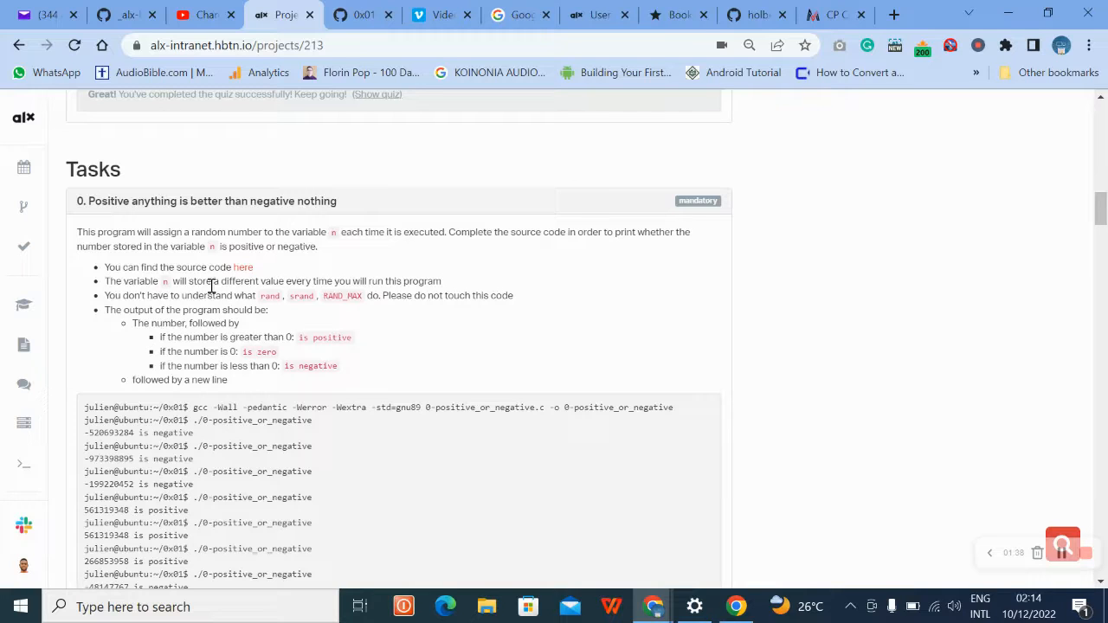
mouse_move(242, 266)
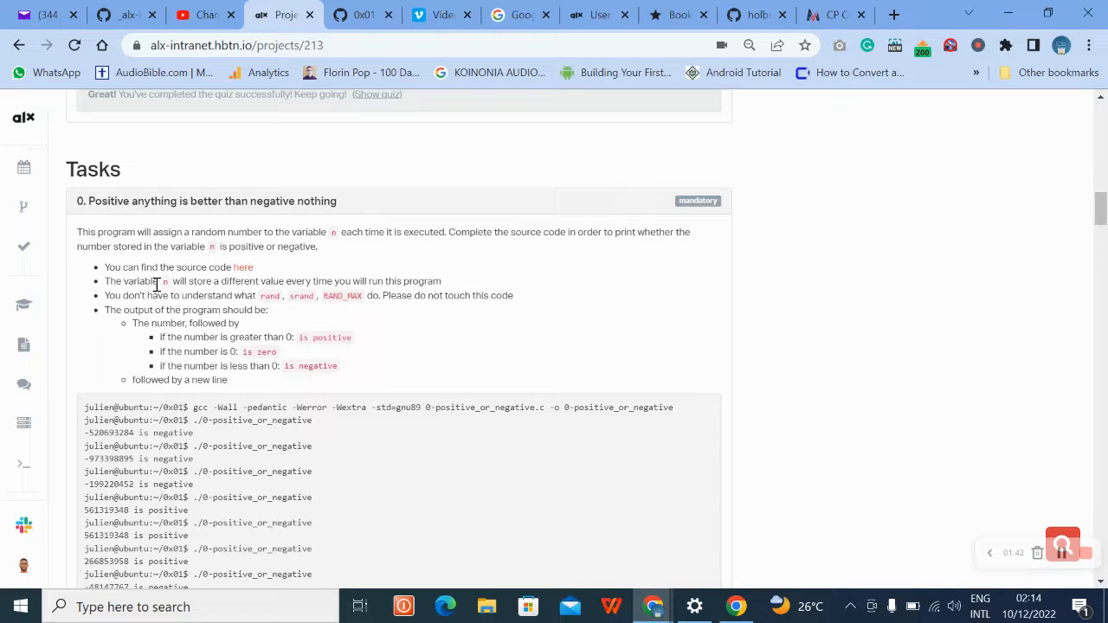
mouse_move(270, 284)
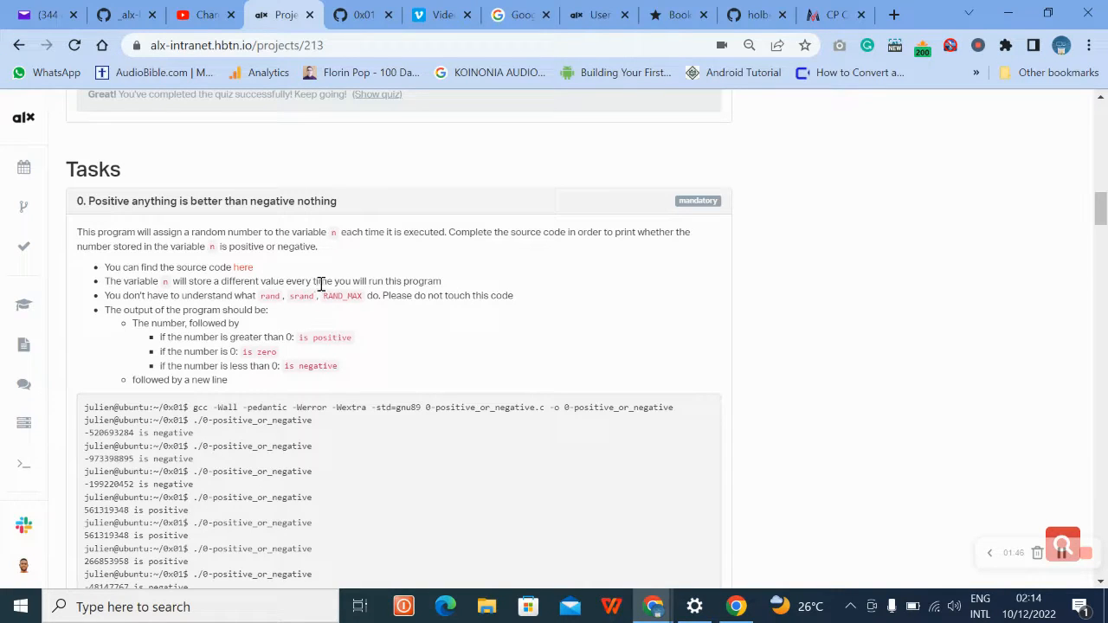
mouse_move(350, 286)
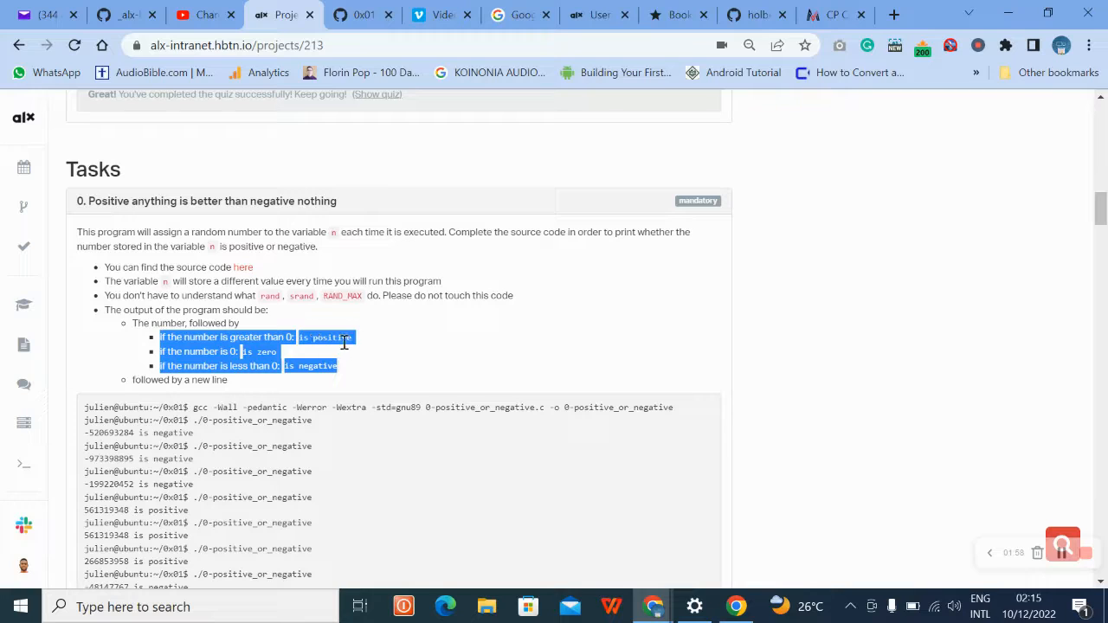
mouse_move(226, 361)
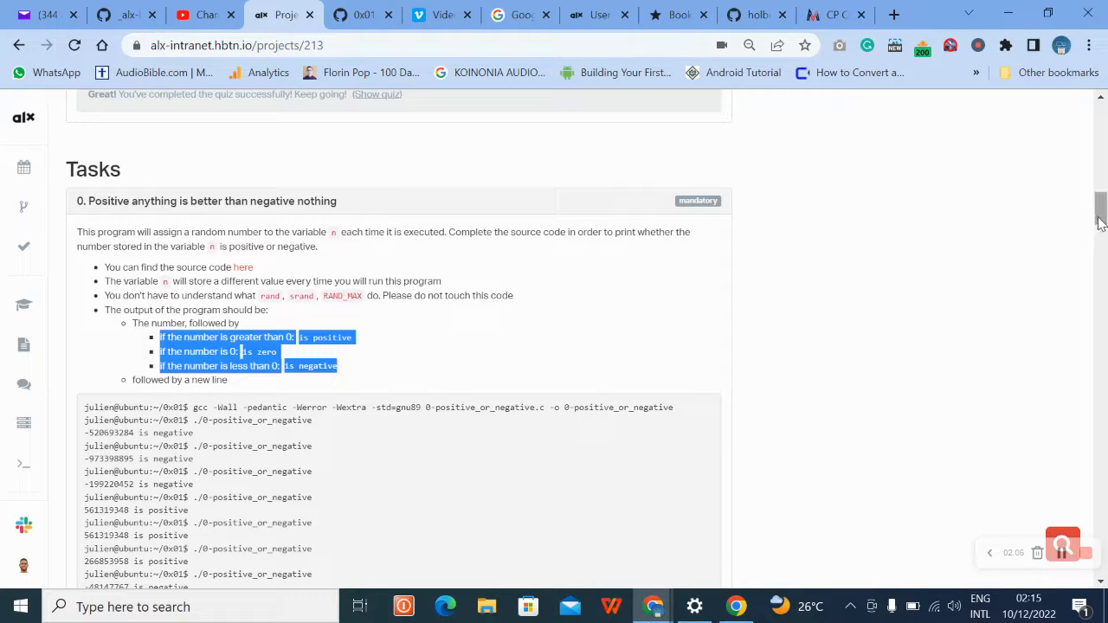
Note the 0x01-variables_if_else_while directory name and launch a webterm on the Ubuntu 20.04 sandbox.
scroll("down", 3)
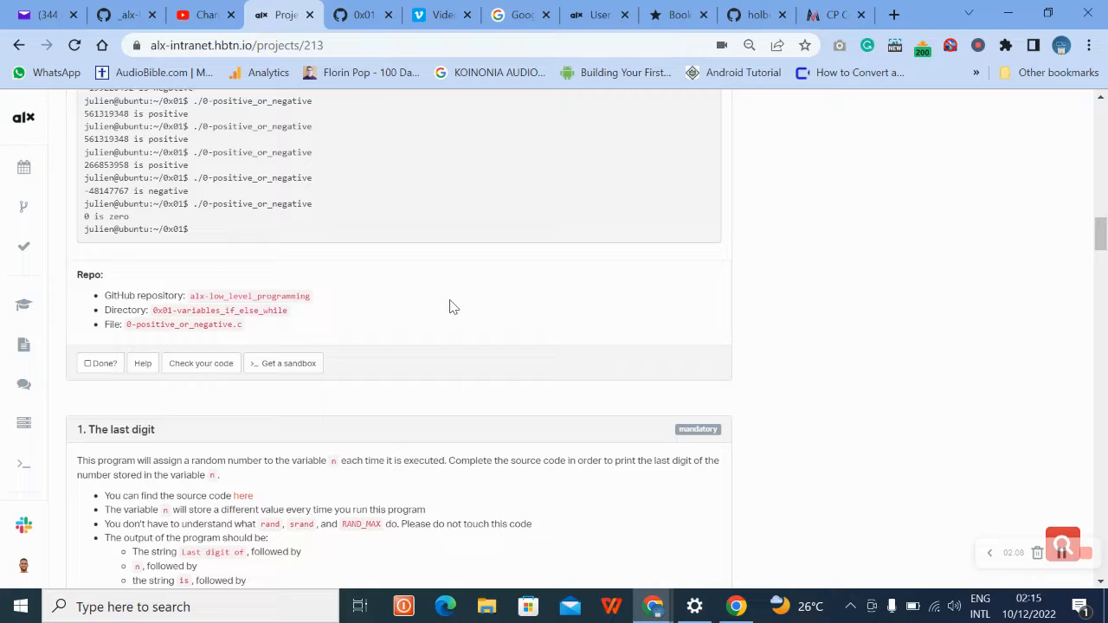
double_click(274, 310)
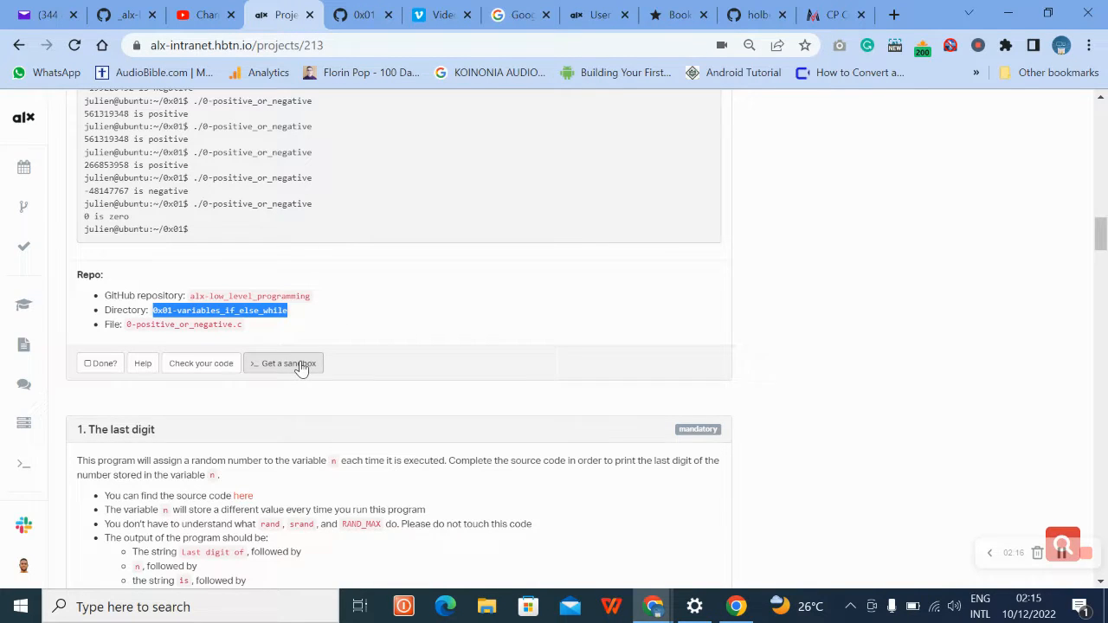
left_click(284, 364)
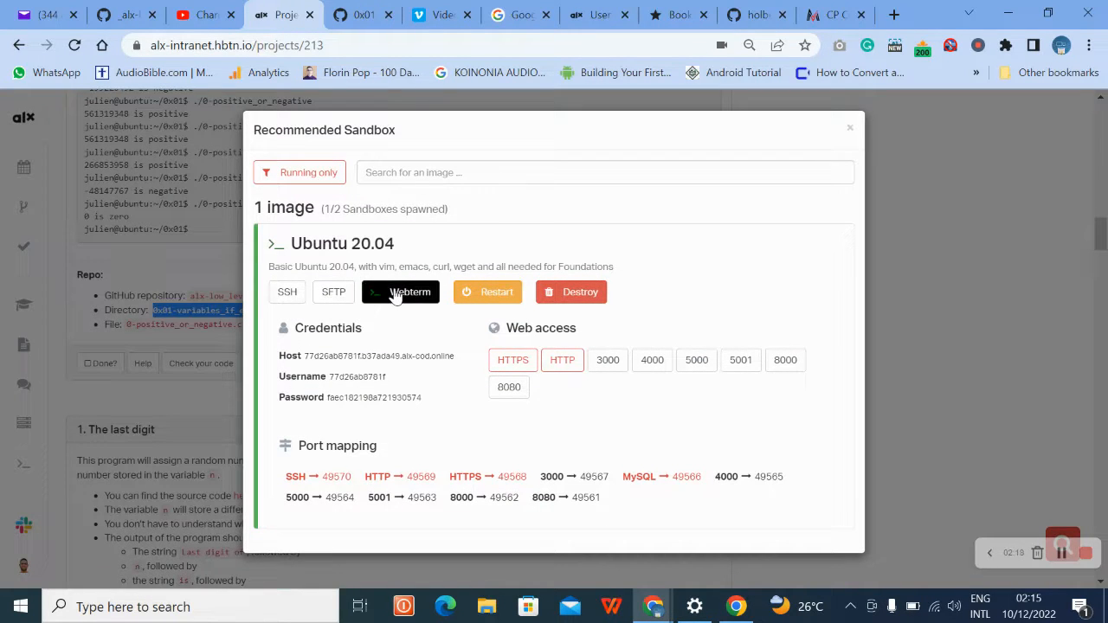
left_click(400, 291)
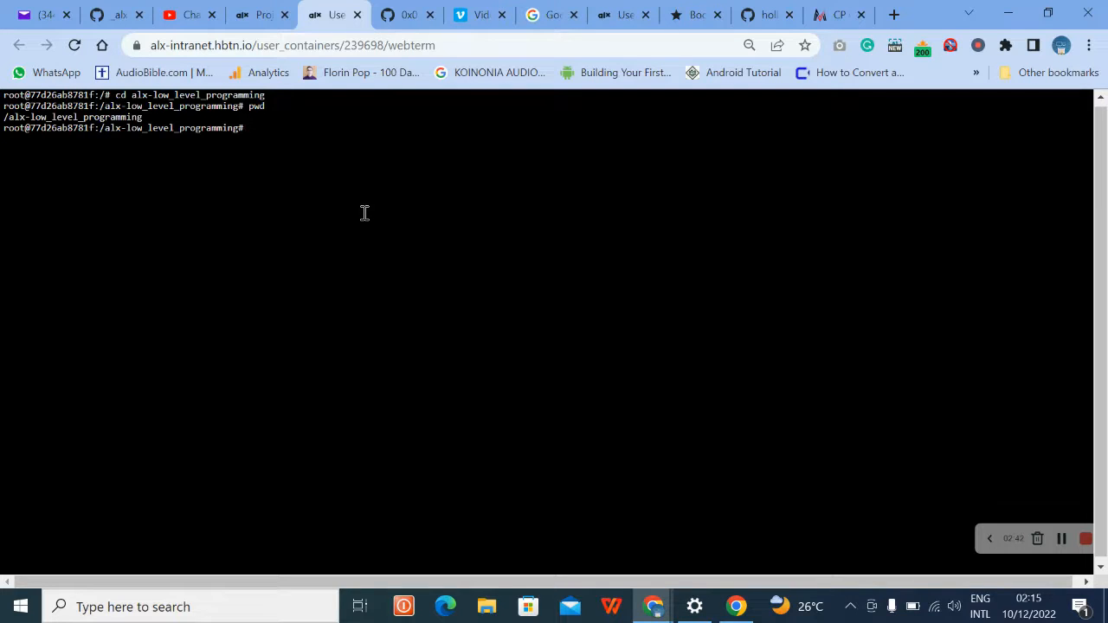
Make the 0x01-variables_if_else_while directory in the repo, list it, and cd into it.
type("ls")
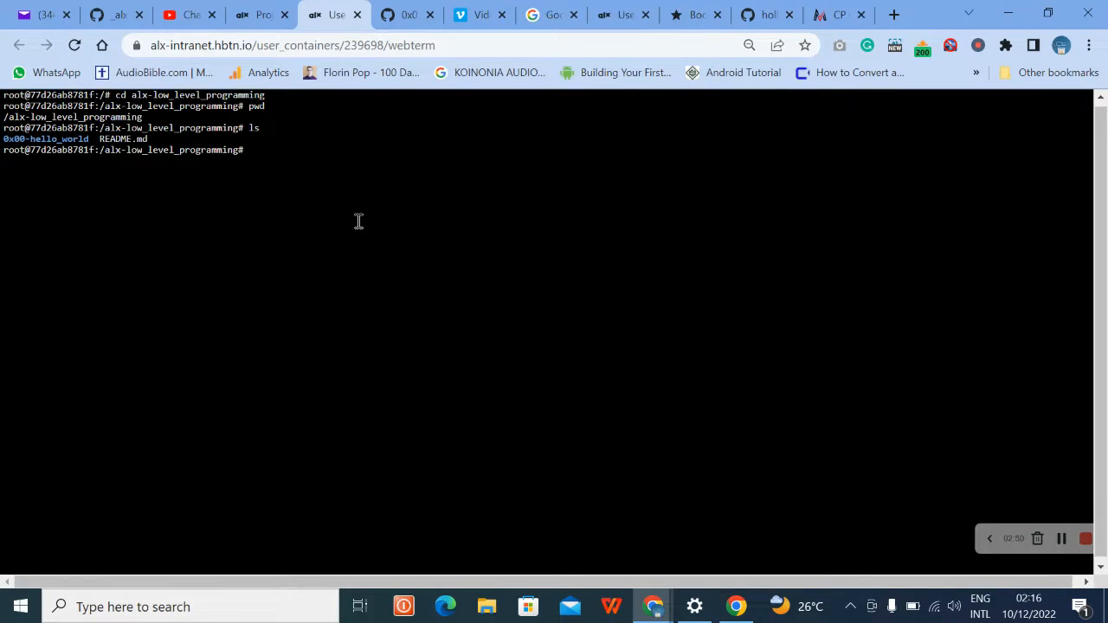
type("mk")
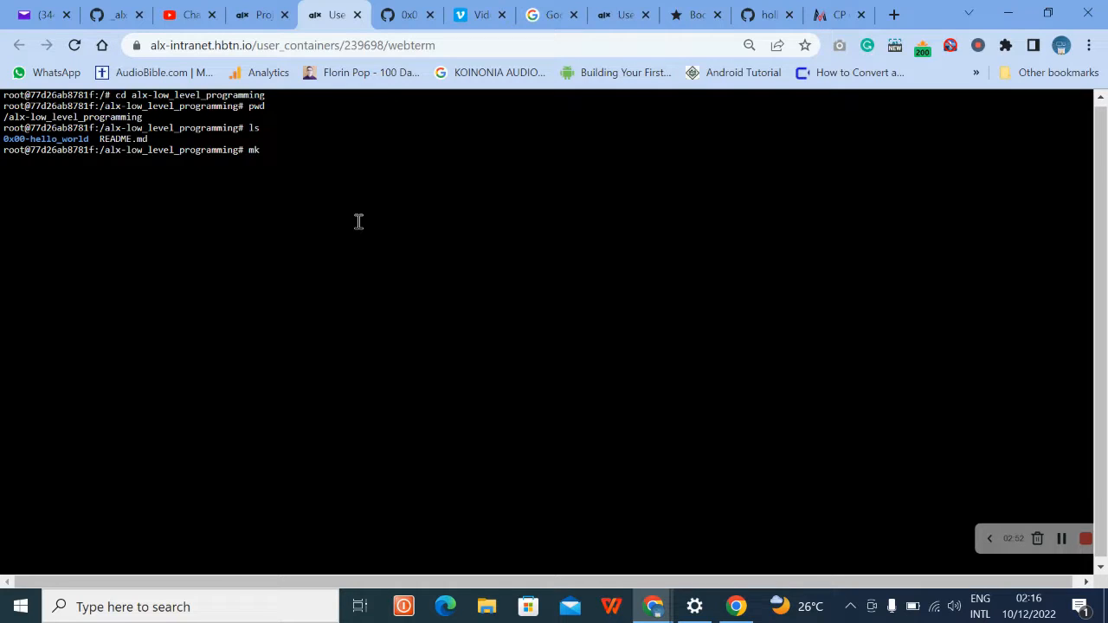
type("i")
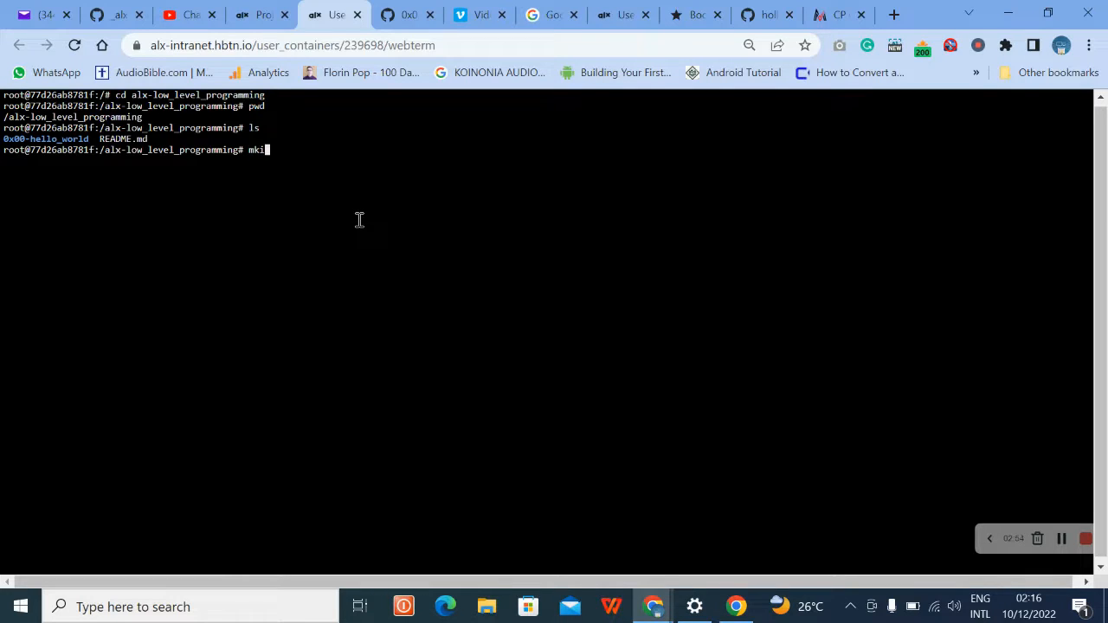
type("dir")
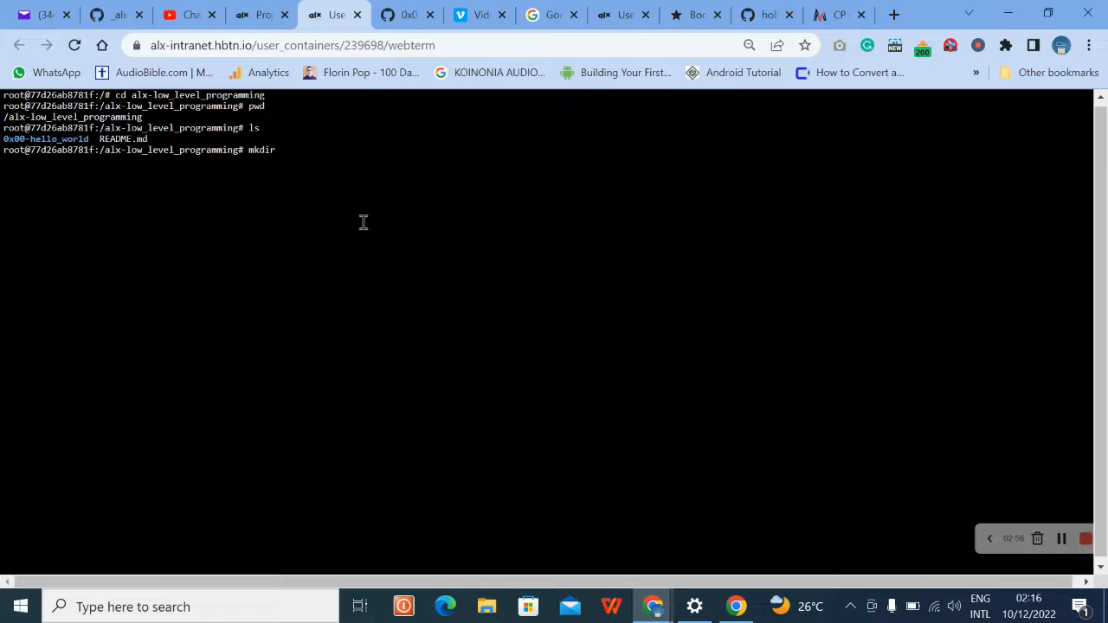
type("0x01-variables_if_else_while")
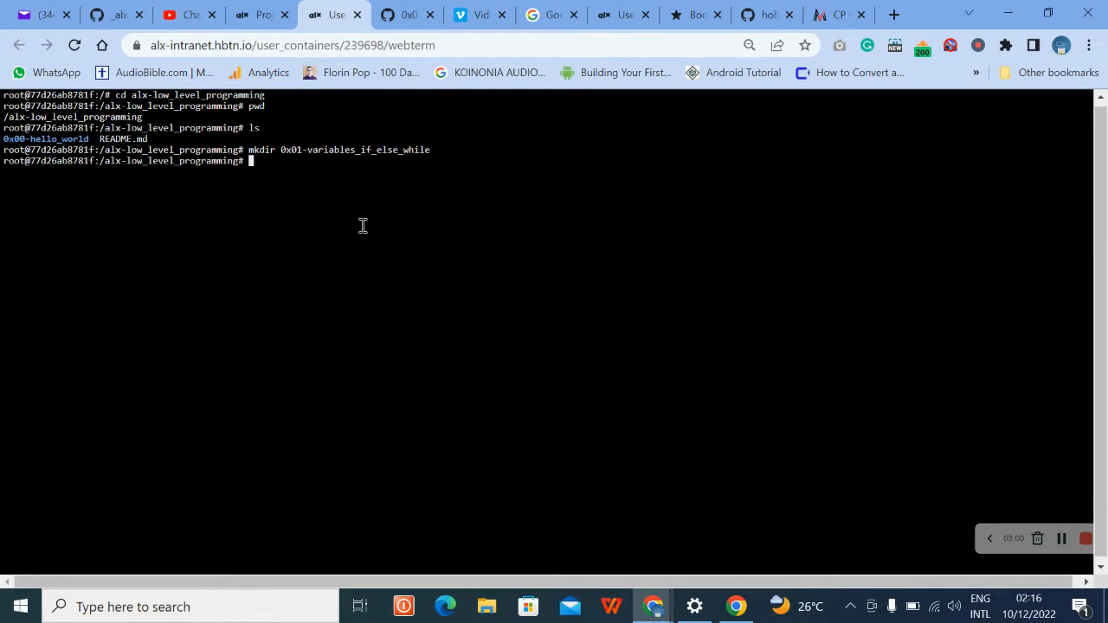
type("ls")
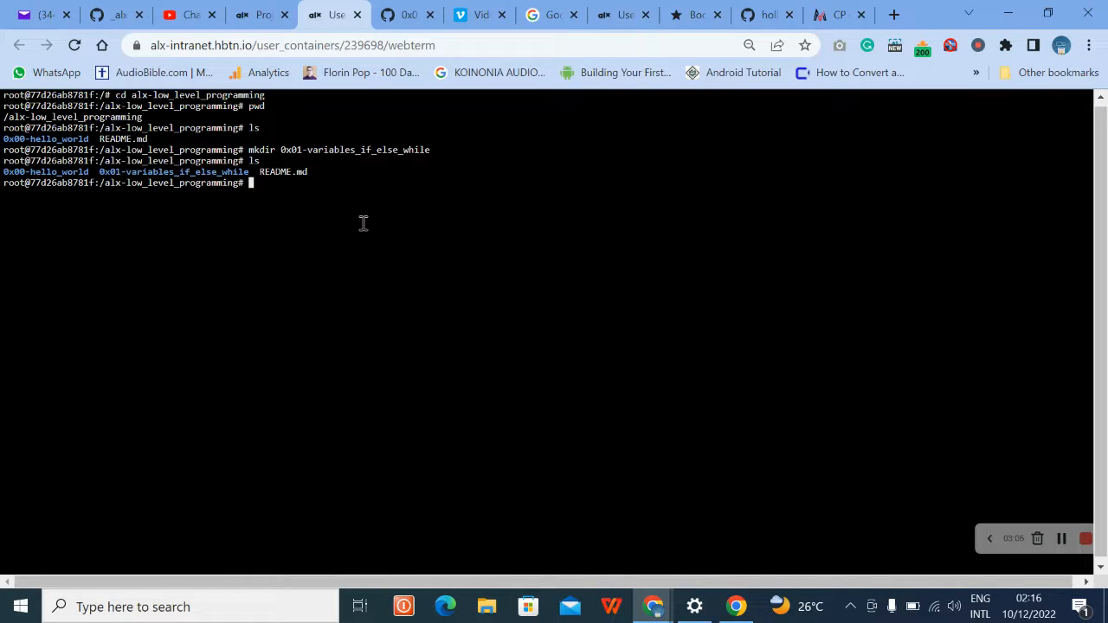
type("cd 0x01-variables_if_else_while")
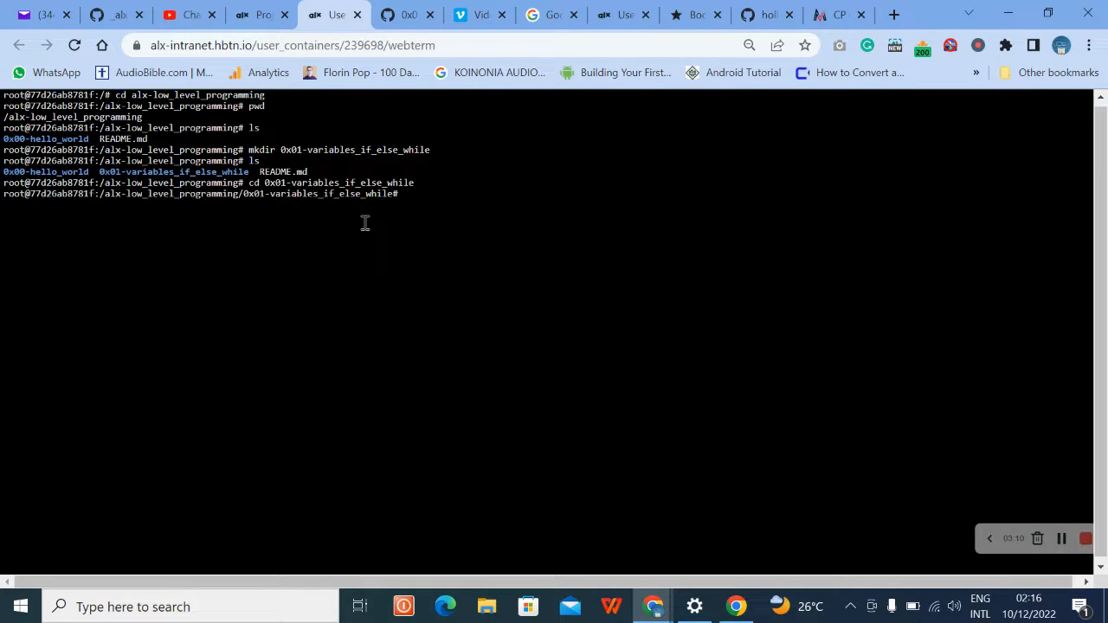
mouse_move(363, 228)
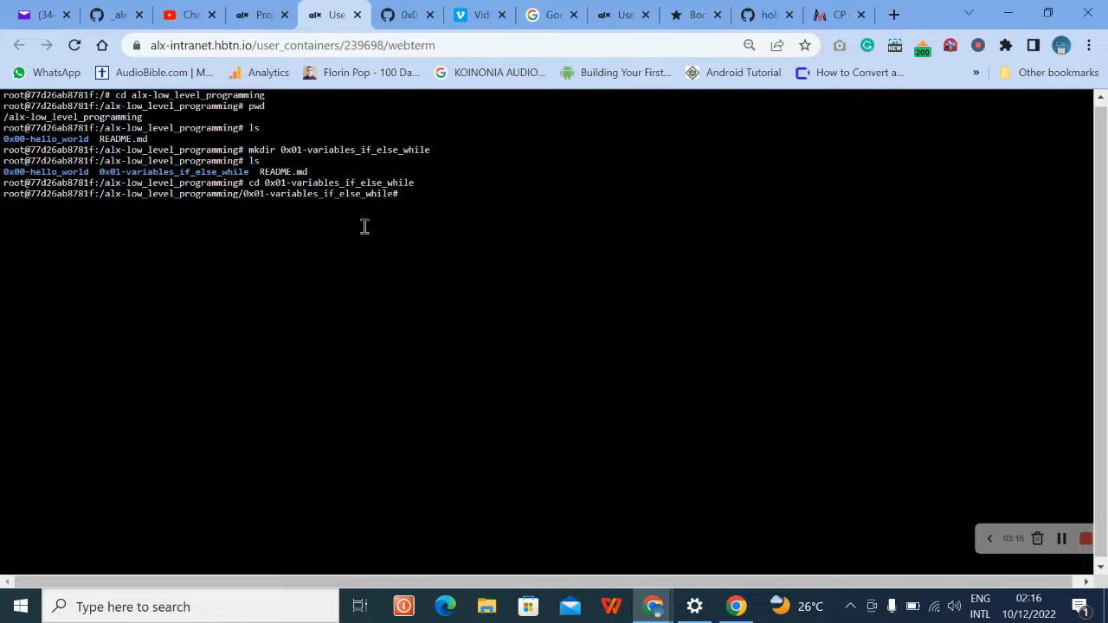
Begin an echo command for the README, briefly checking the project page for the wording.
type("e")
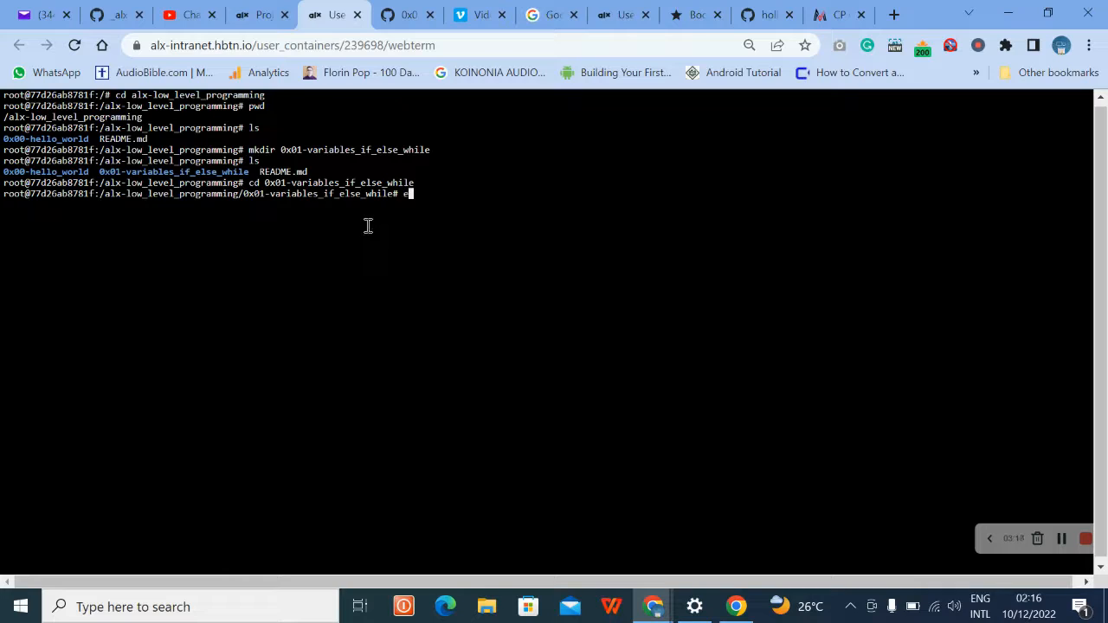
type("ch")
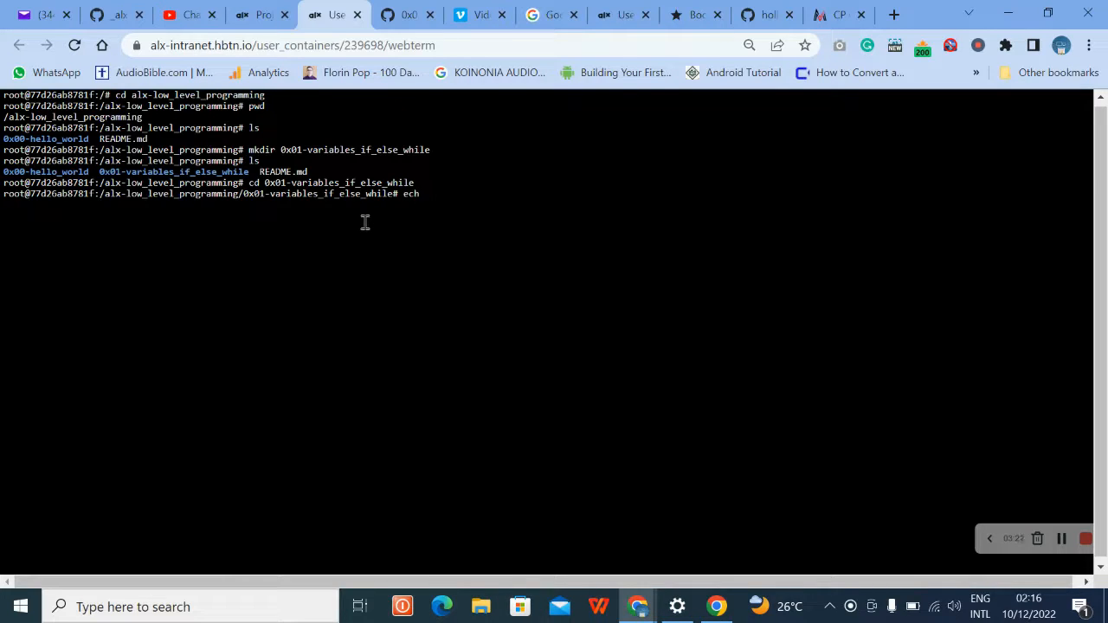
type("o")
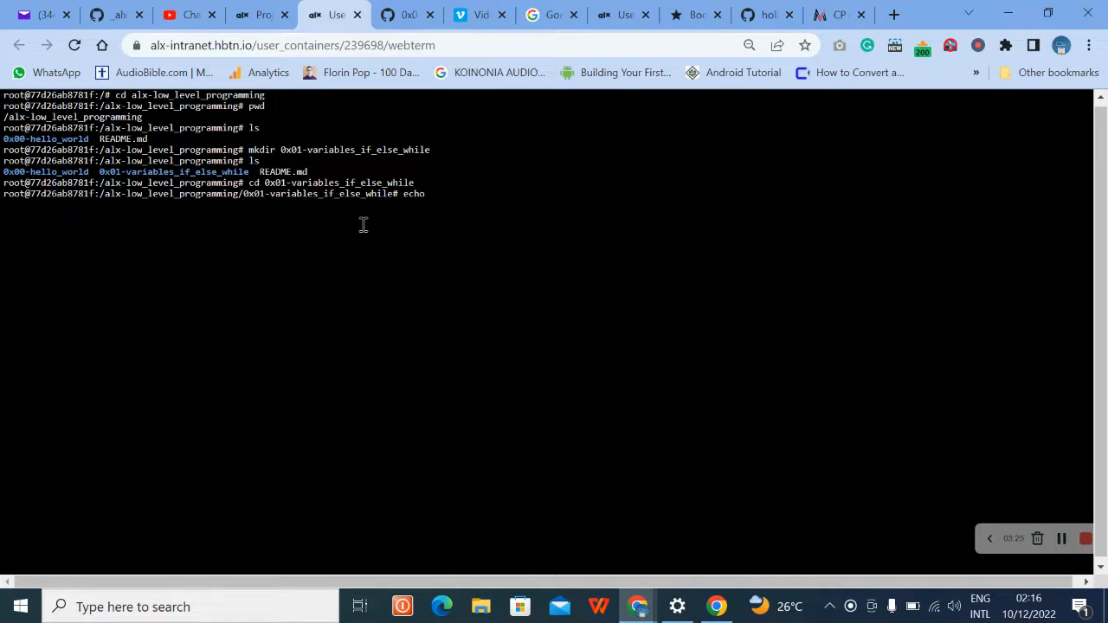
type("\"")
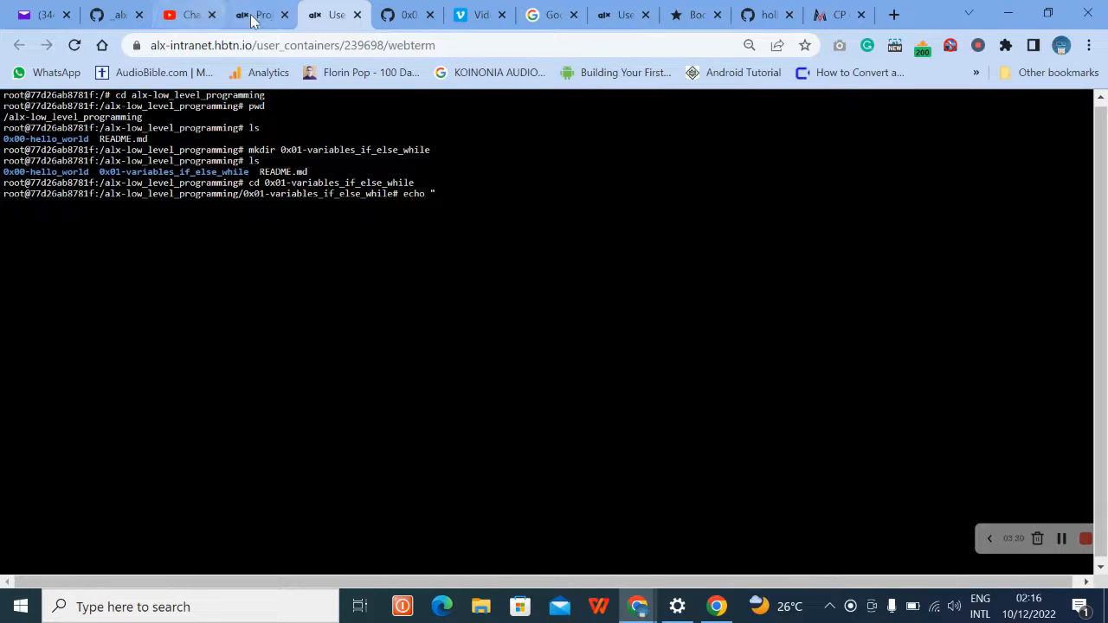
left_click(256, 14)
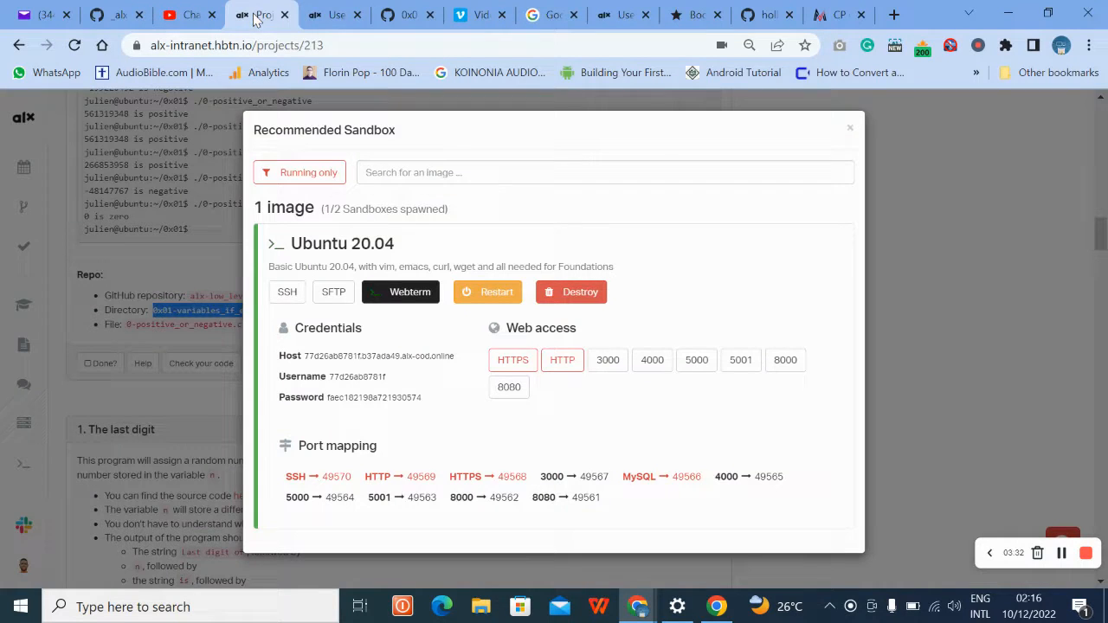
left_click(400, 291)
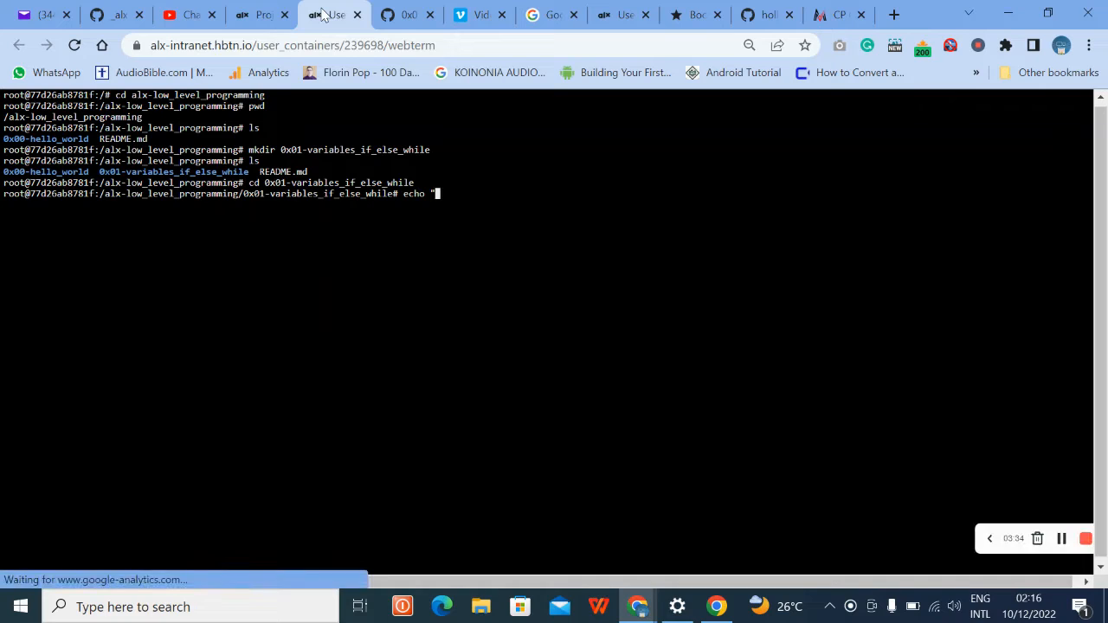
Write "0x01 C variable, if, while" into README.md with echo.
type("0")
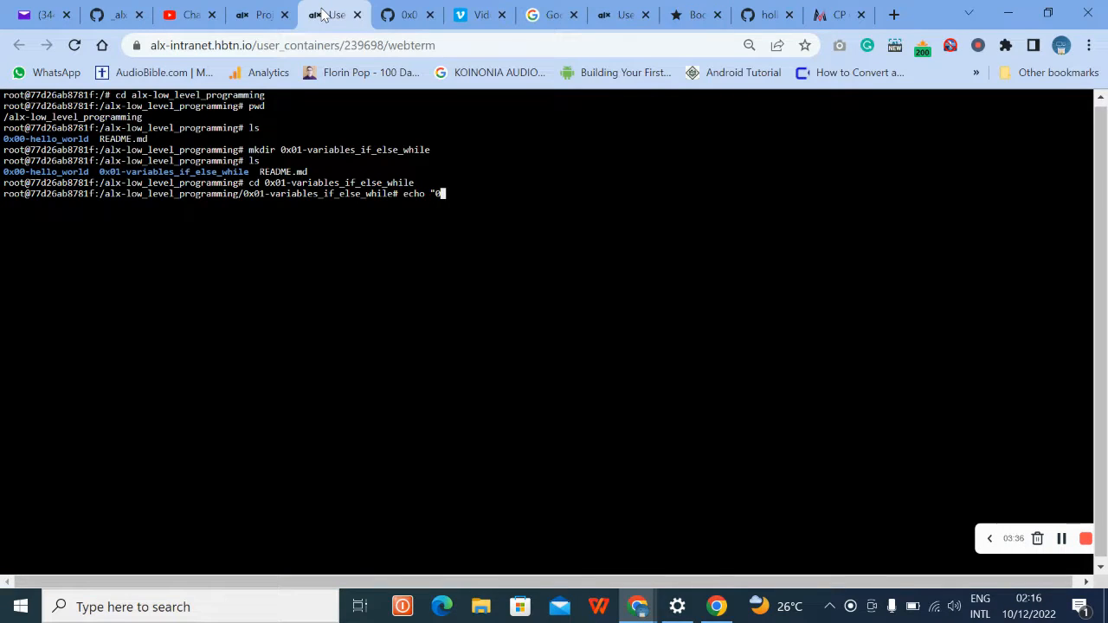
type("x01")
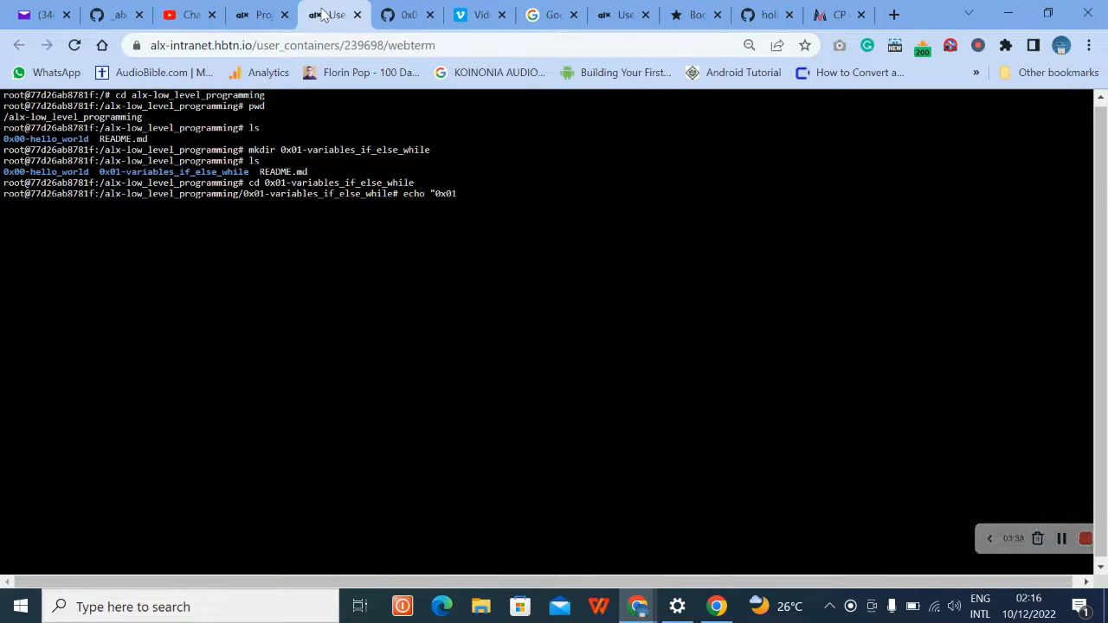
type("v")
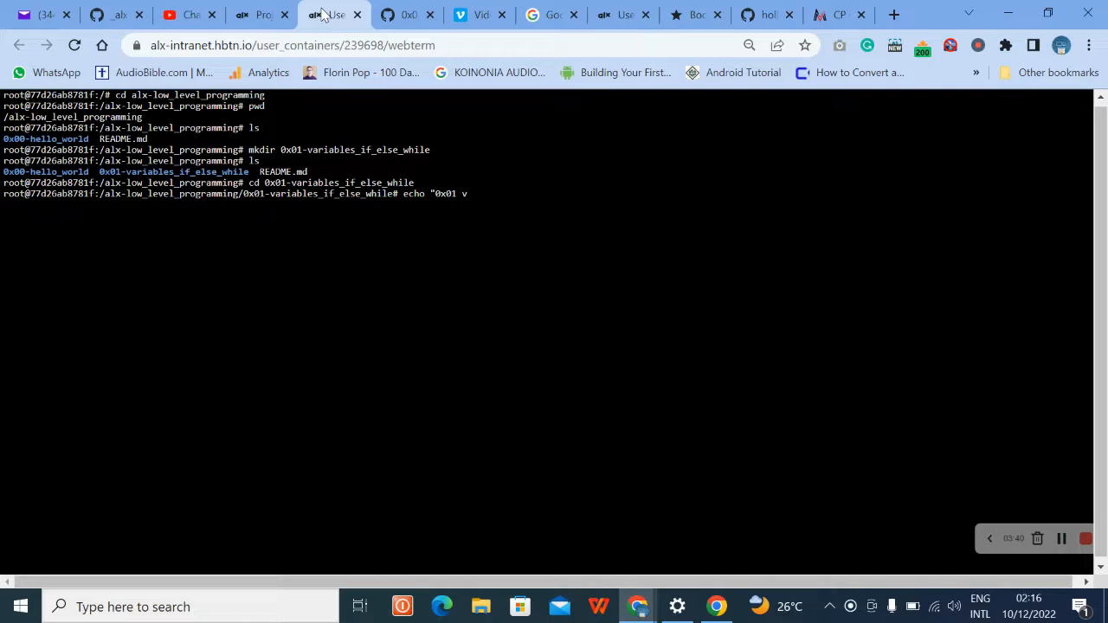
type("C")
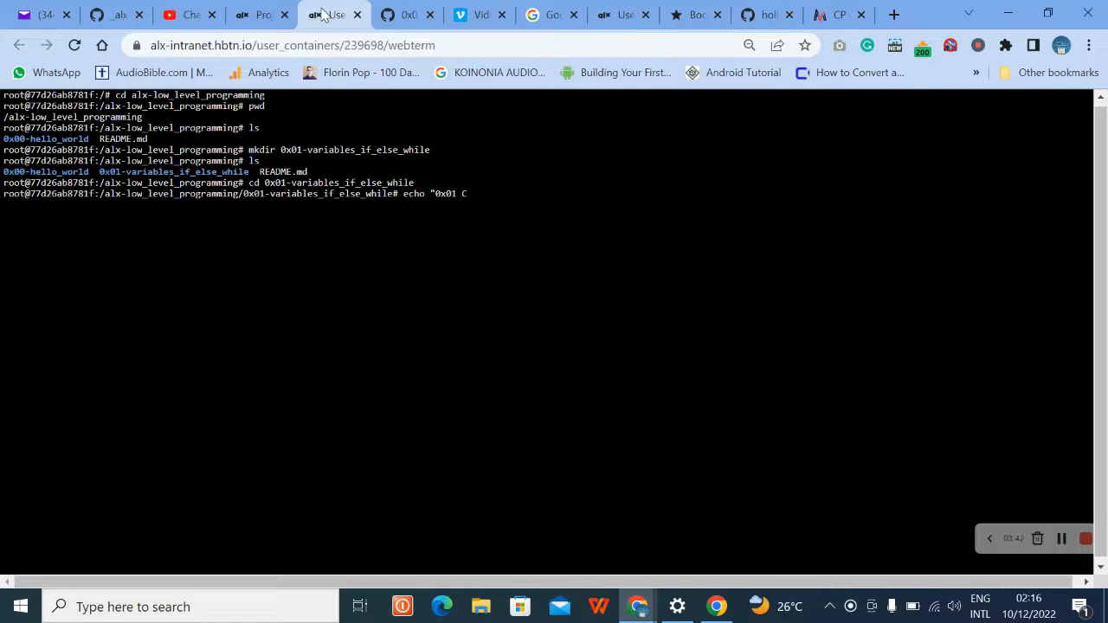
type("var")
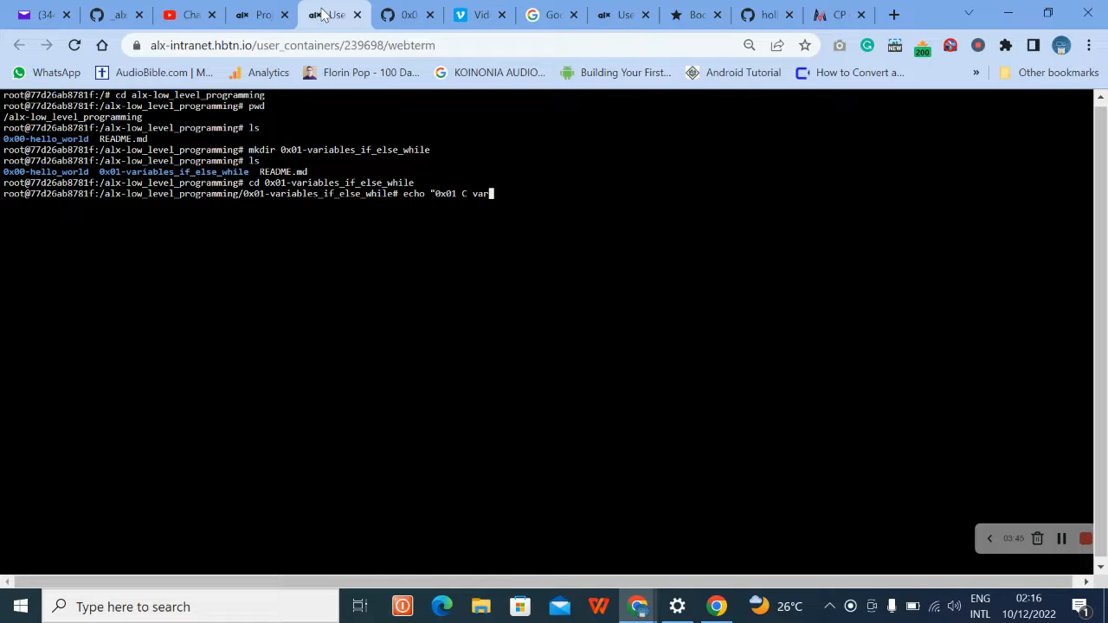
type("able, if")
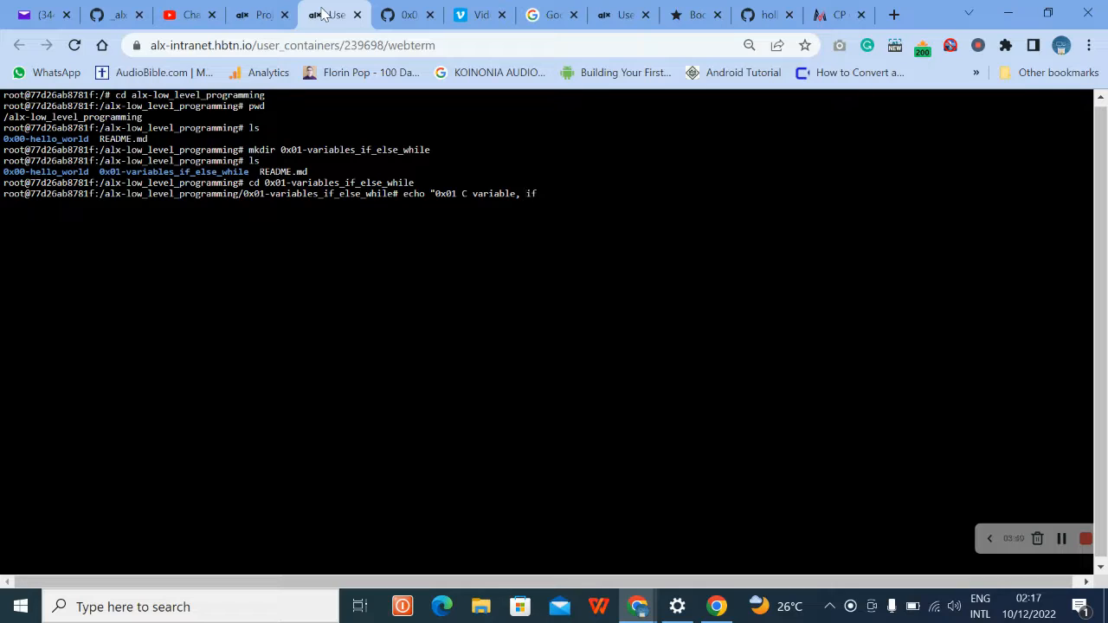
type(",")
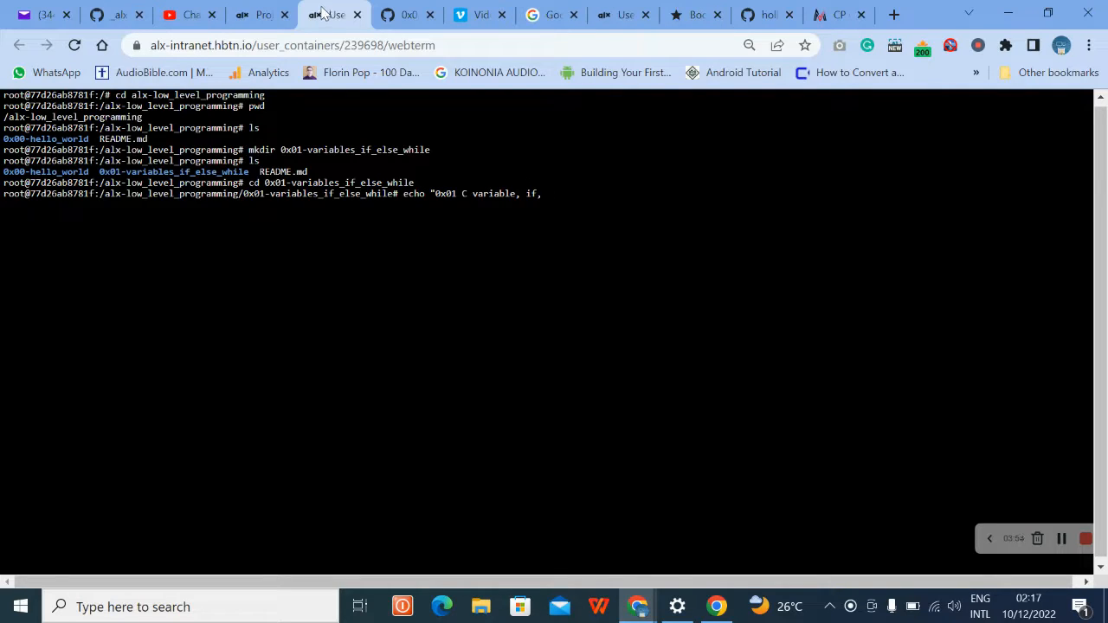
type("while\" >")
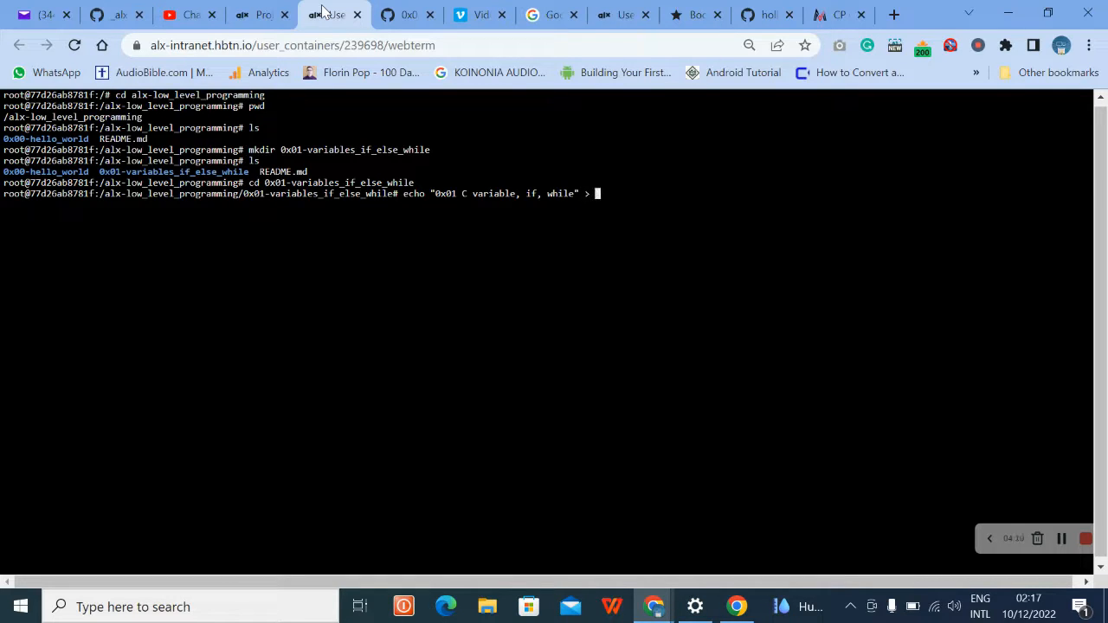
type("README")
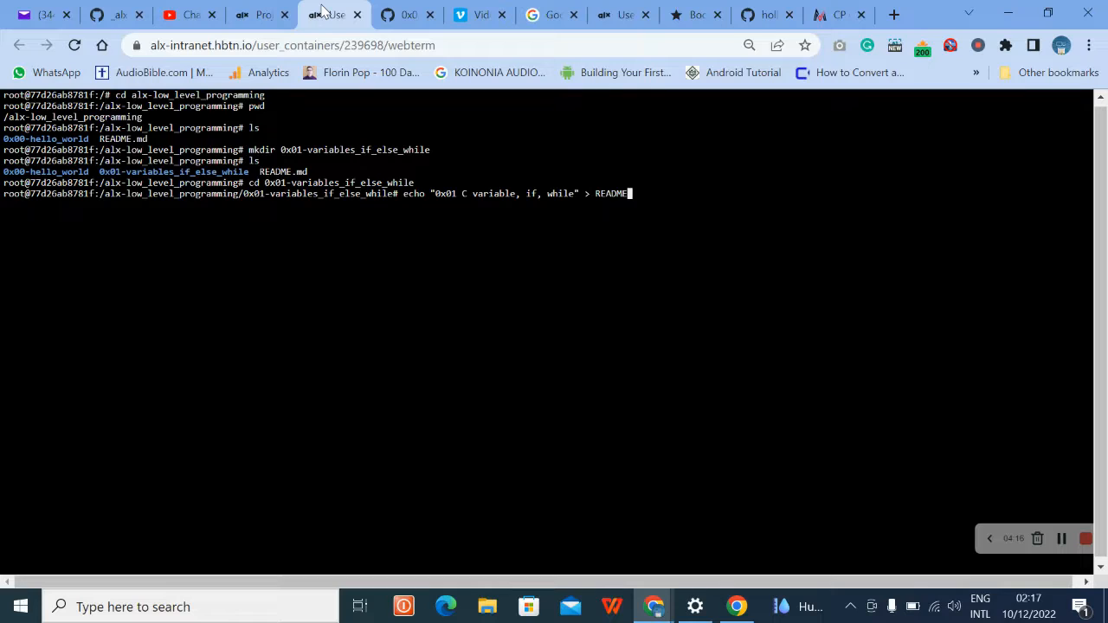
type(".md")
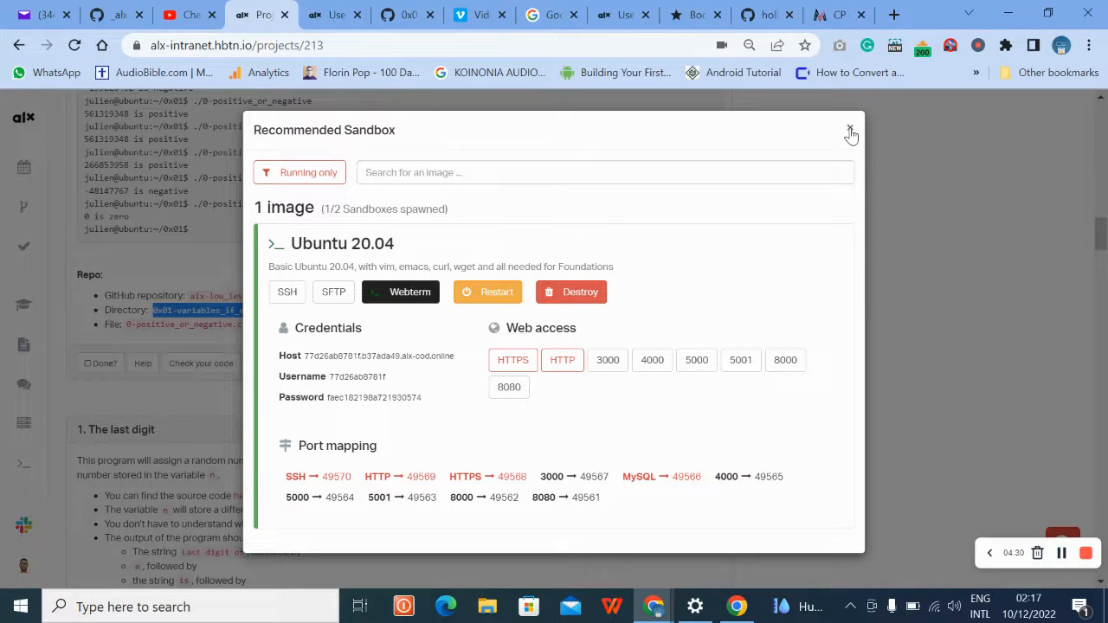
Close the sandbox details, return to the terminal and start vi 0-positive_or_negative.c.
left_click(851, 131)
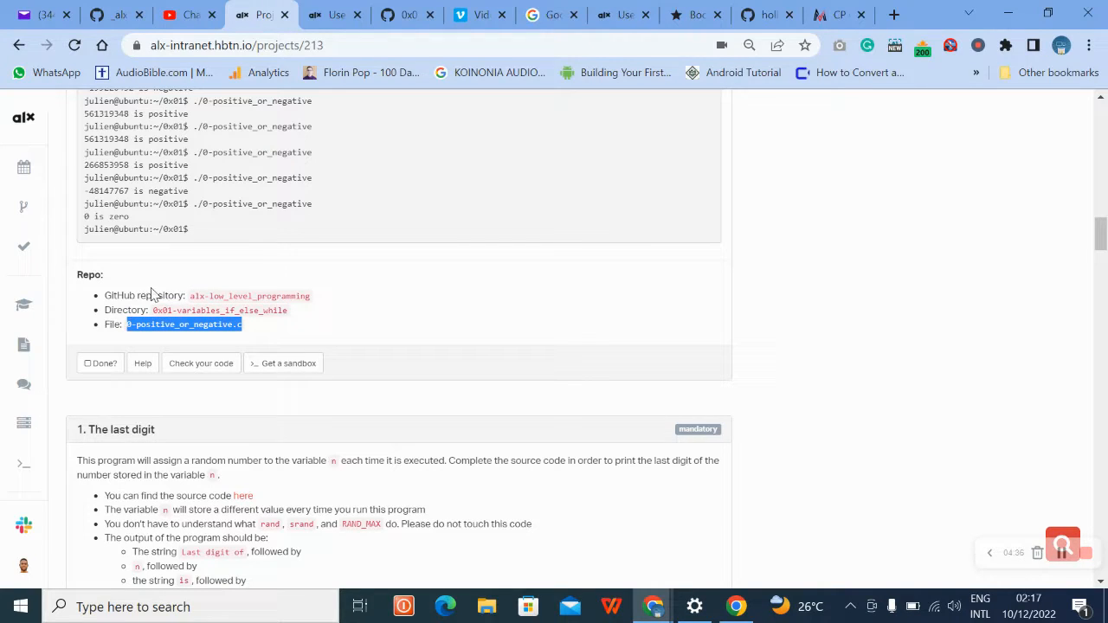
left_click(332, 14)
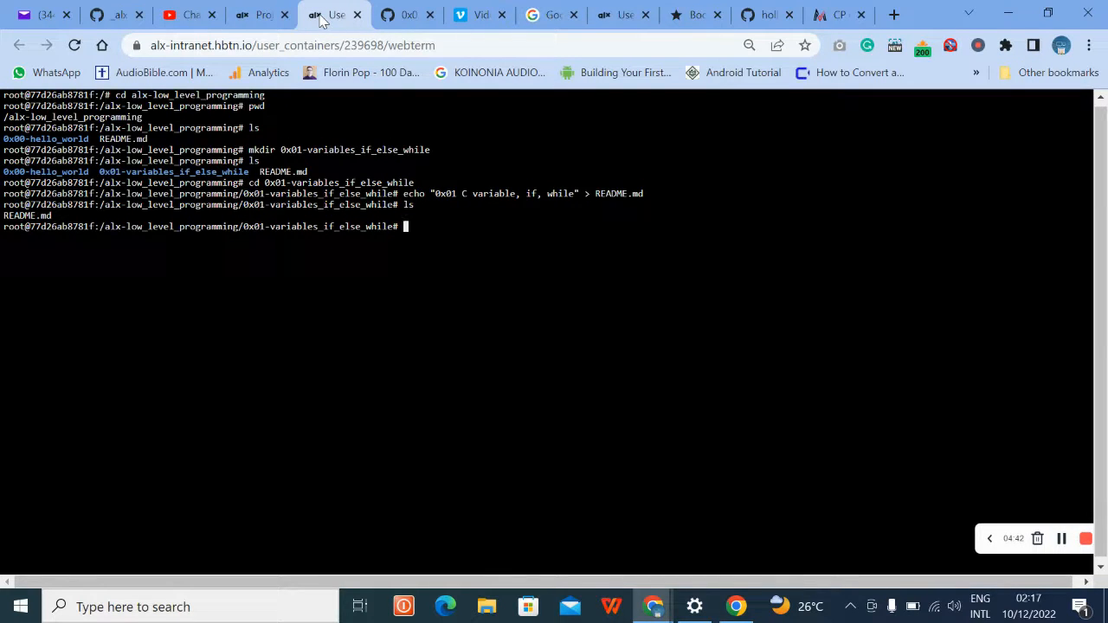
type("vi")
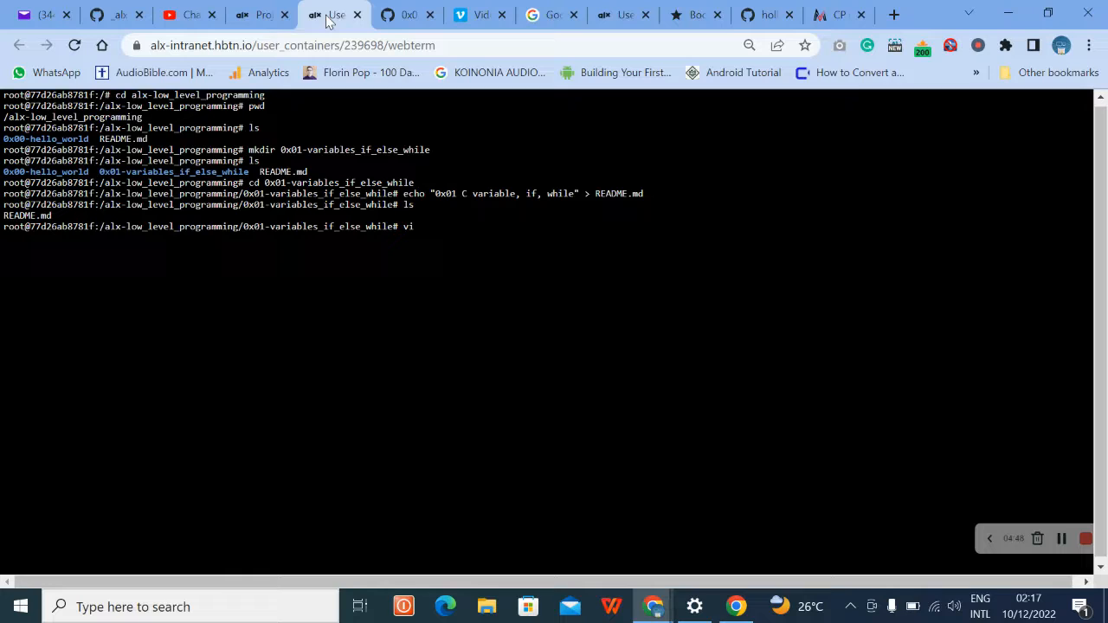
type("0-positive_or_negative.c")
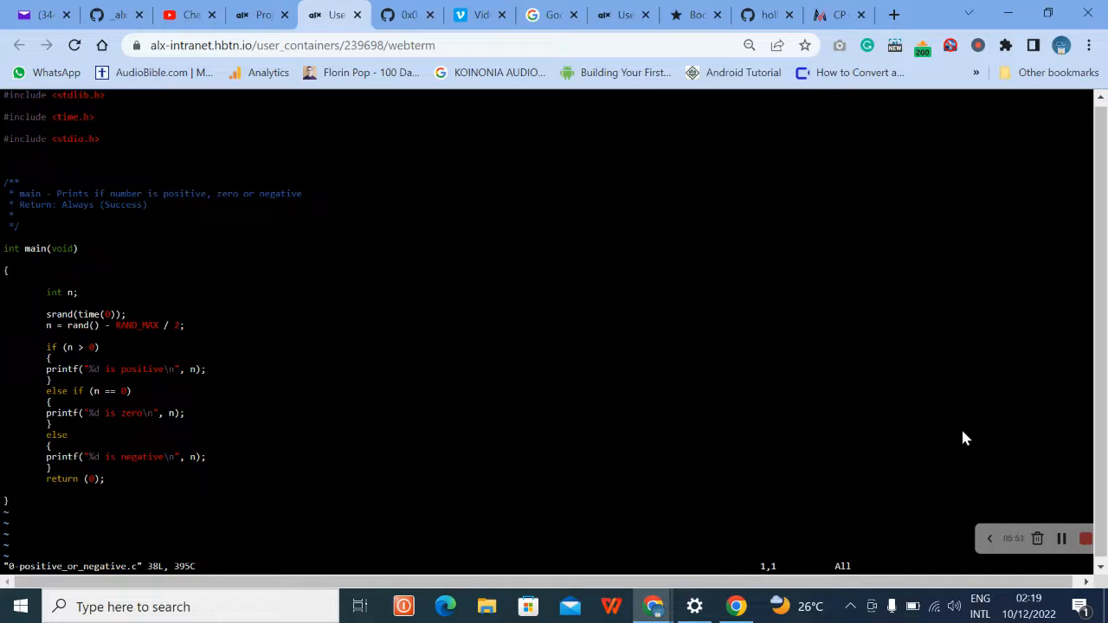
Zoom the browser in to read the 0-positive_or_negative.c source in vi.
key("ctrl+plus")
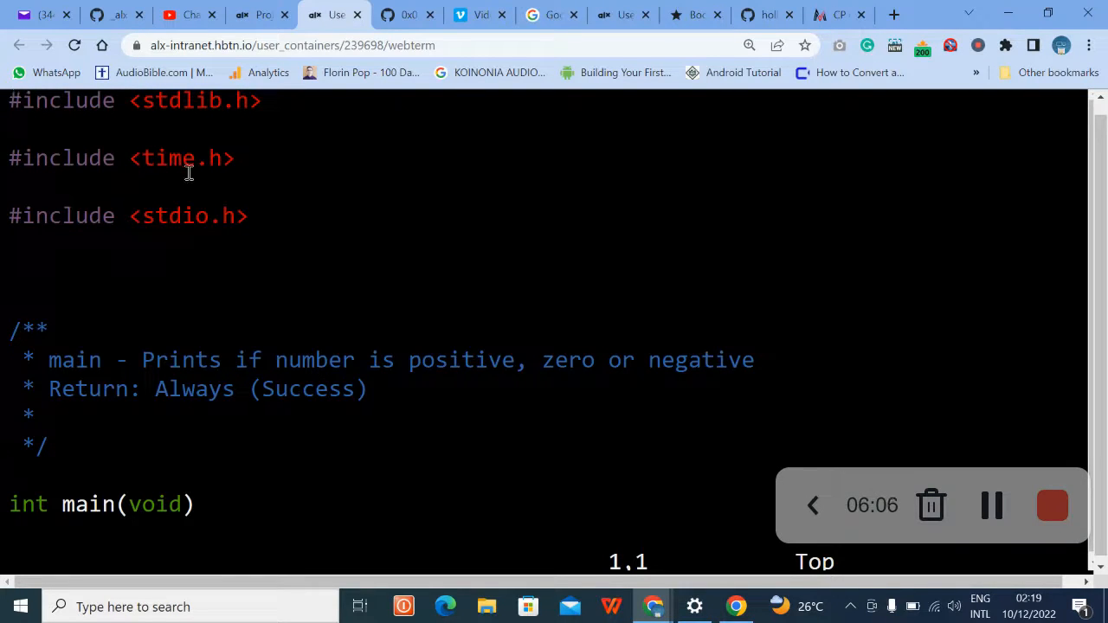
mouse_move(62, 229)
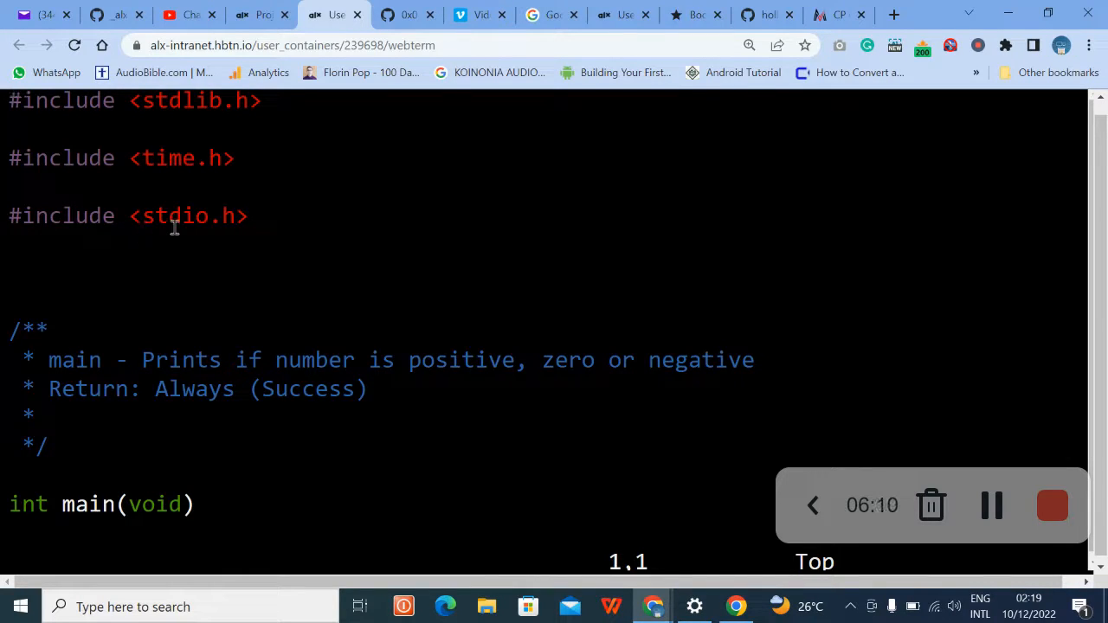
mouse_move(293, 281)
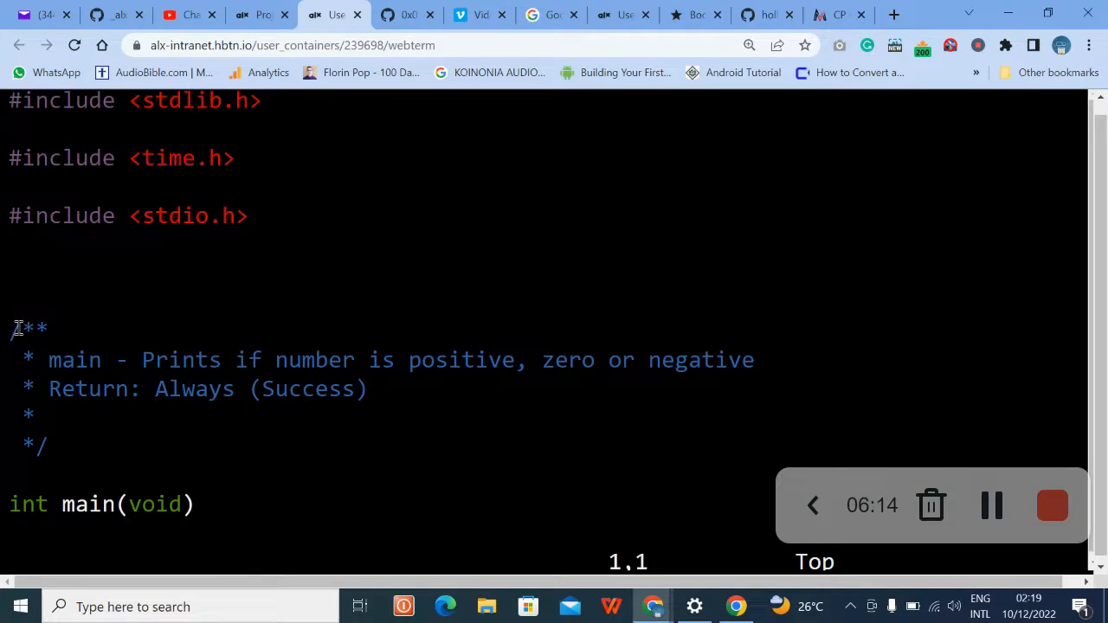
left_click_drag(14, 326, 70, 446)
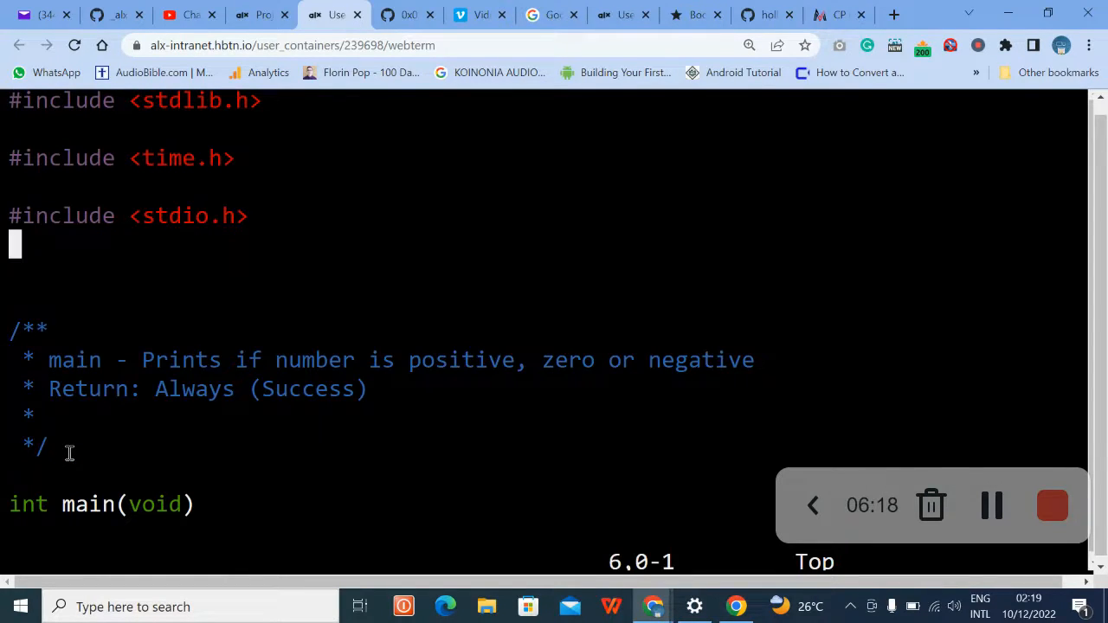
scroll("down", 3)
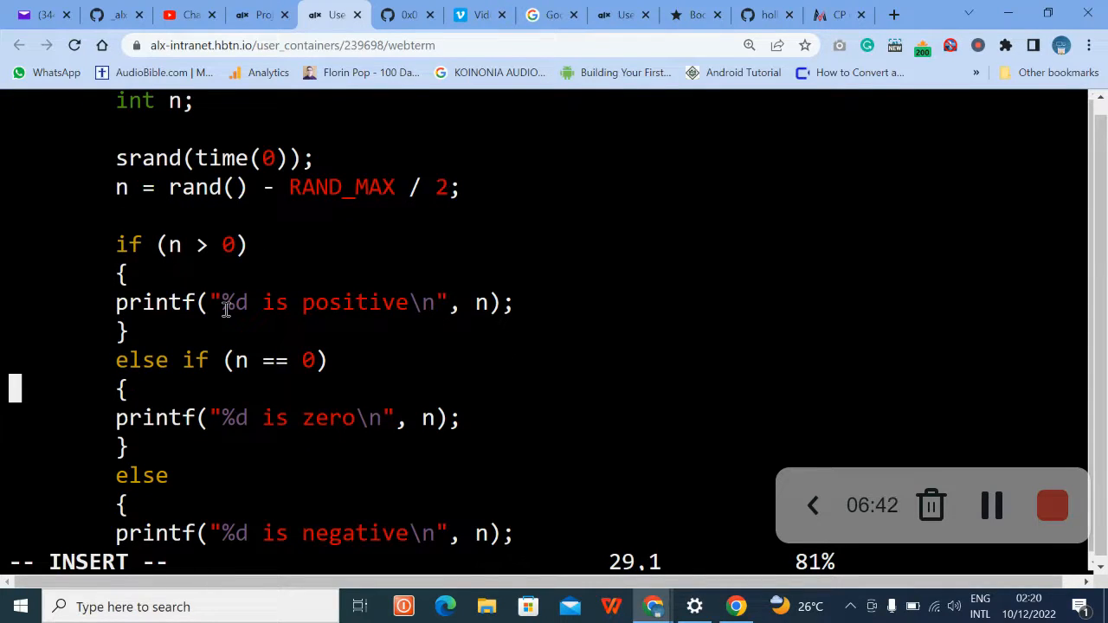
scroll("down", 3)
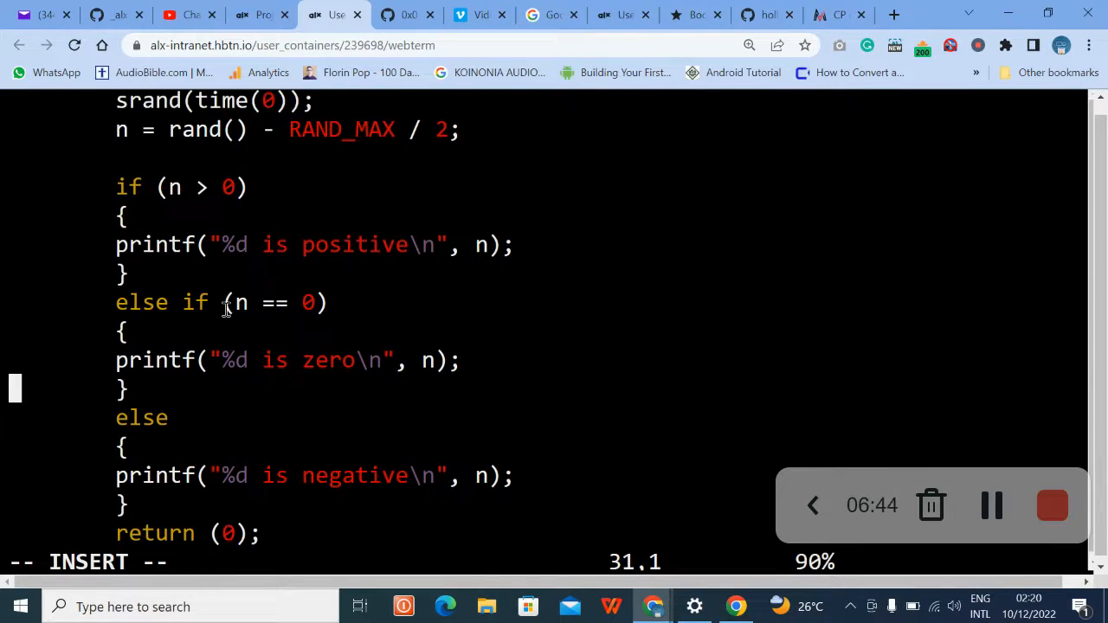
scroll("down", 3)
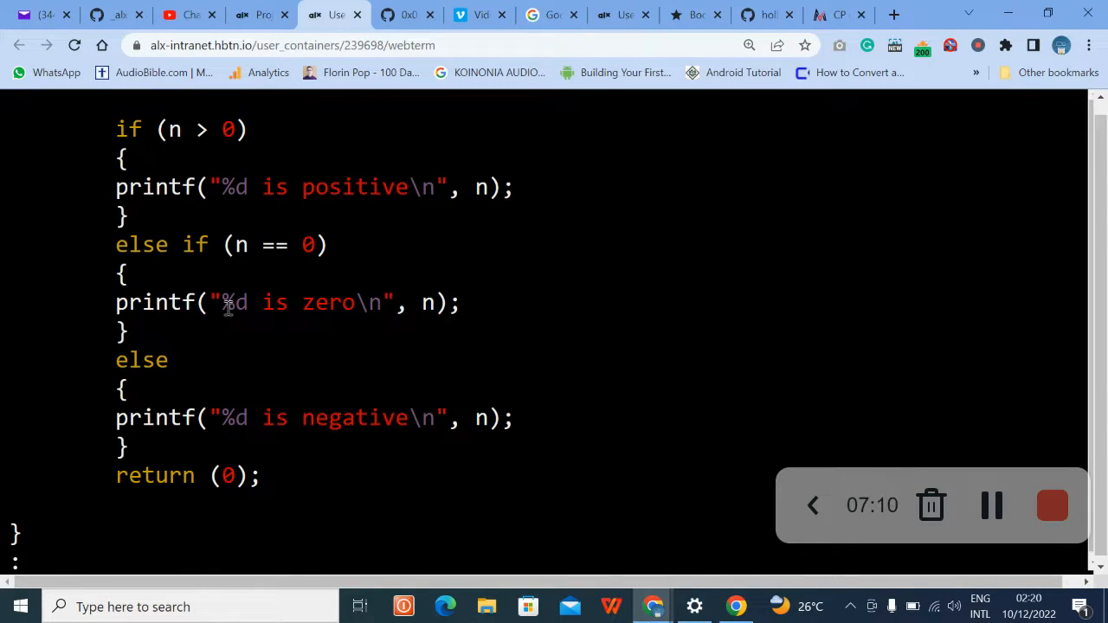
Run chmod a+x on 0-positive_or_negative.c and clear the terminal.
type("x")
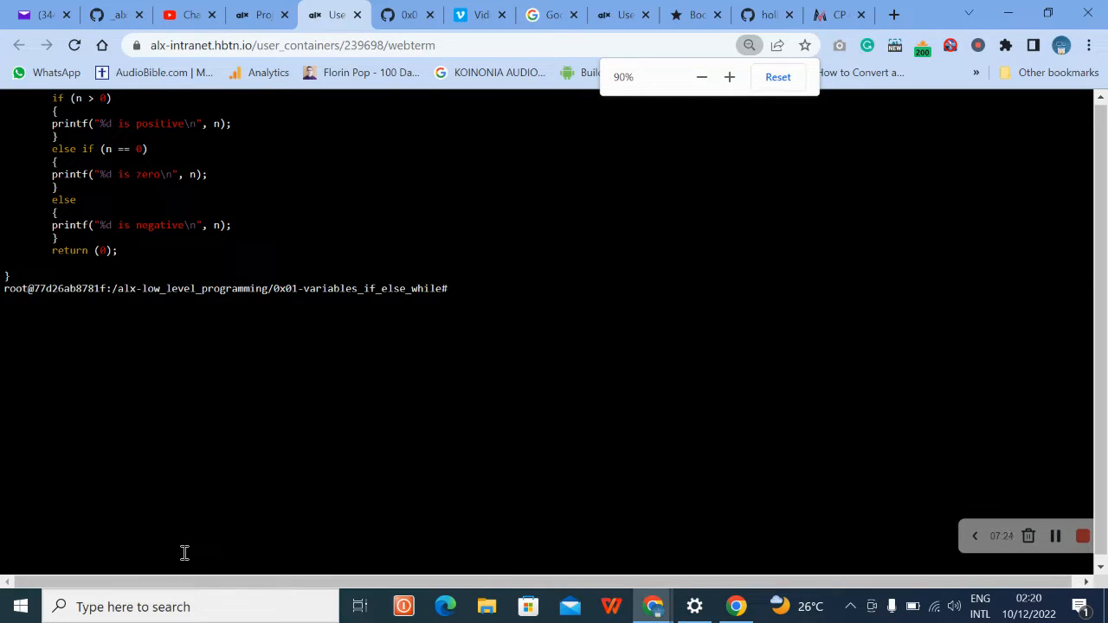
type("cle")
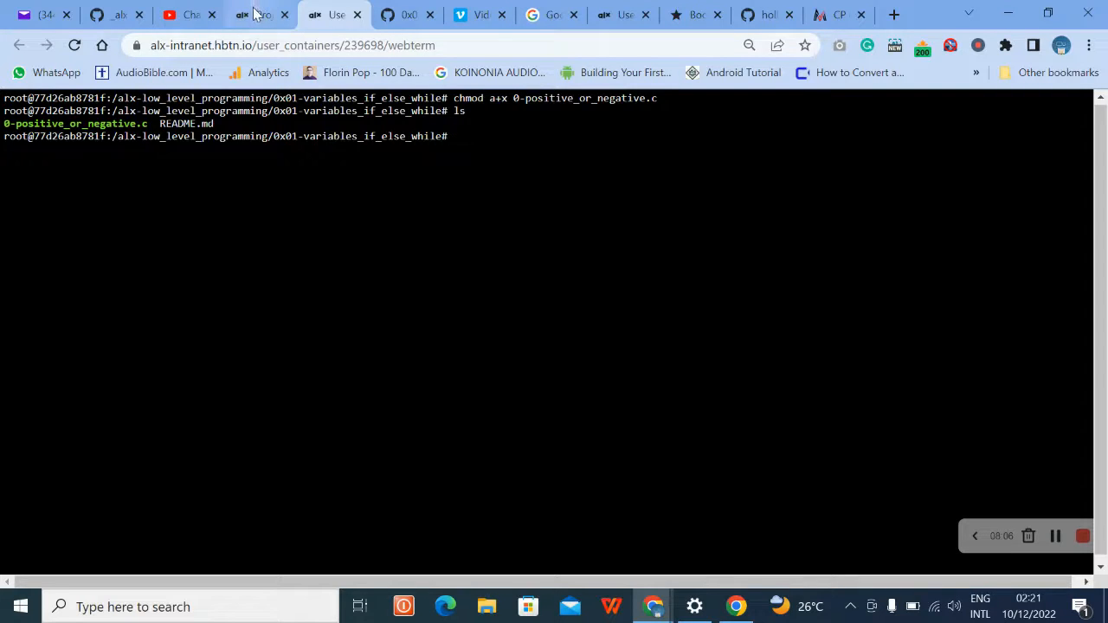
Compile with gcc -Wall -pedantic -Werror -Wextra -std=gnu89 into 0-positive_or_negative, command copied from the task page.
left_click(260, 14)
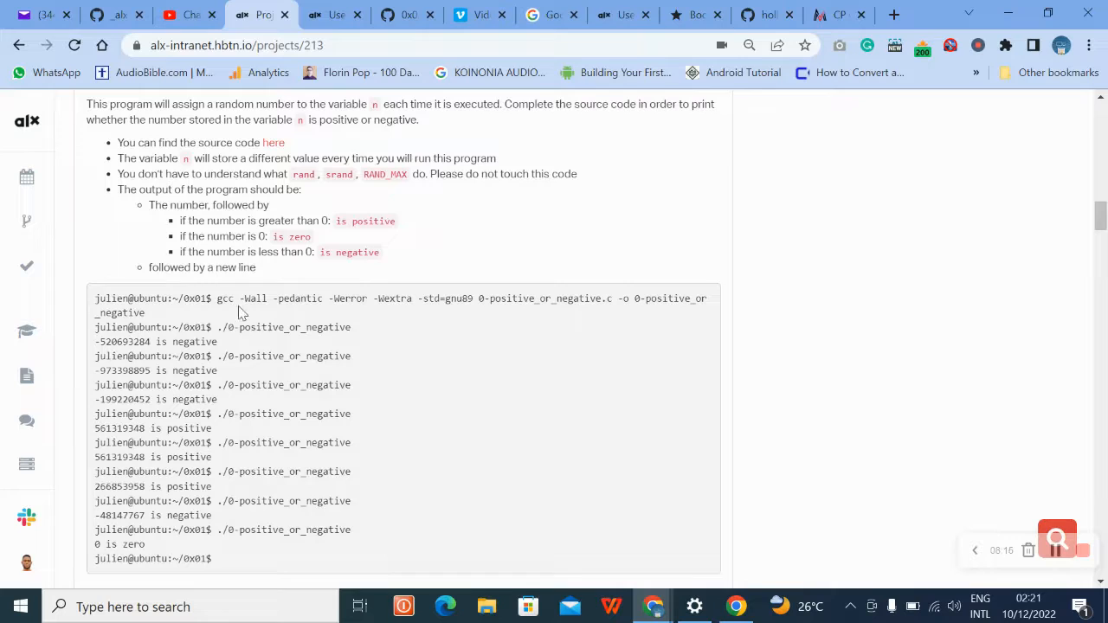
double_click(242, 298)
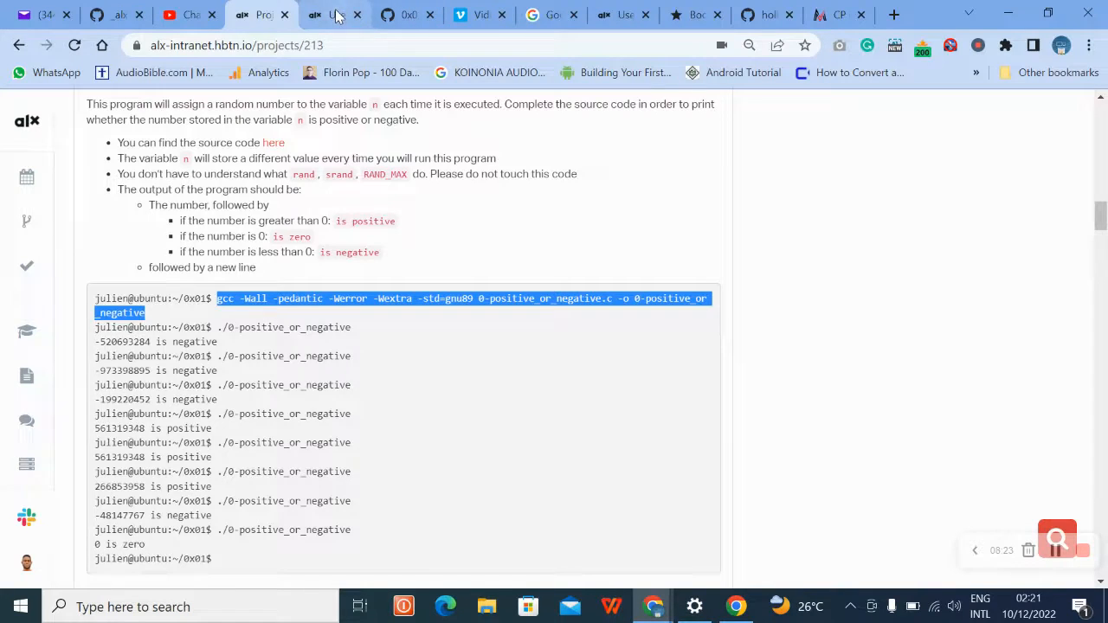
left_click(329, 14)
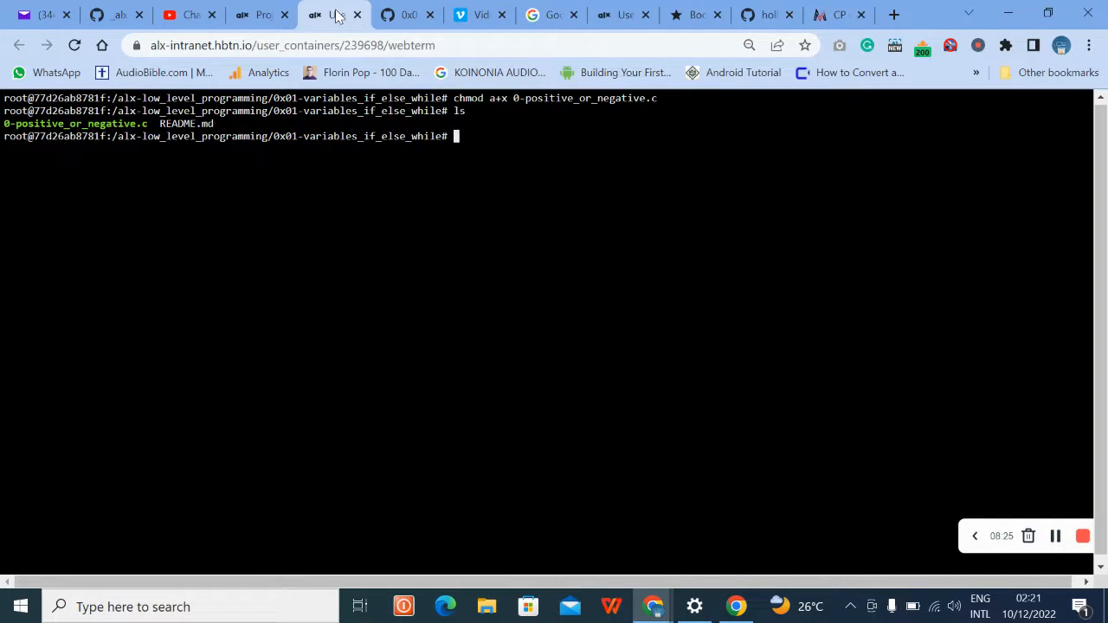
type("gcc -Wall -pedantic -Werror -Wextra -std=gnu89 0-positive_or_negative.c -o 0-positive_or_negative")
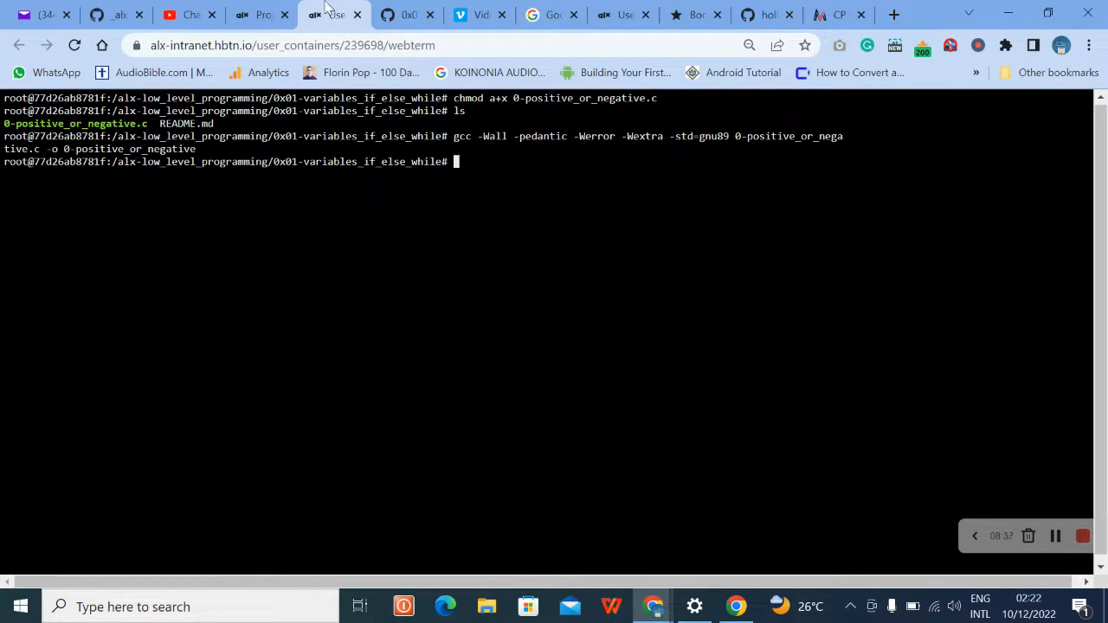
Return to the task page and scroll down to its Repo details.
left_click(260, 14)
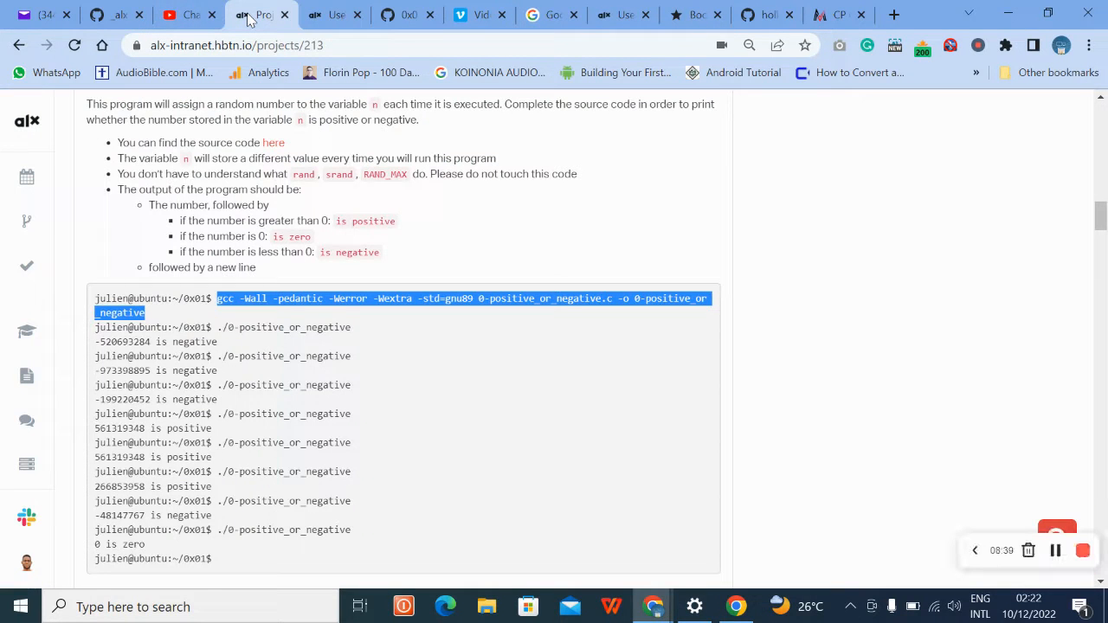
scroll("down", 3)
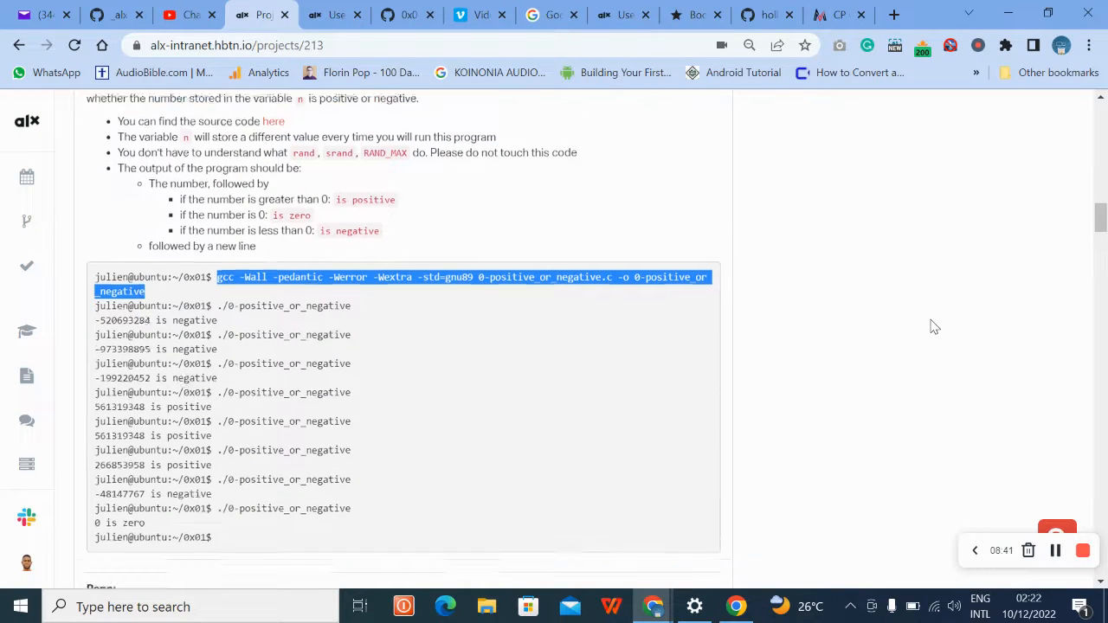
scroll("down", 3)
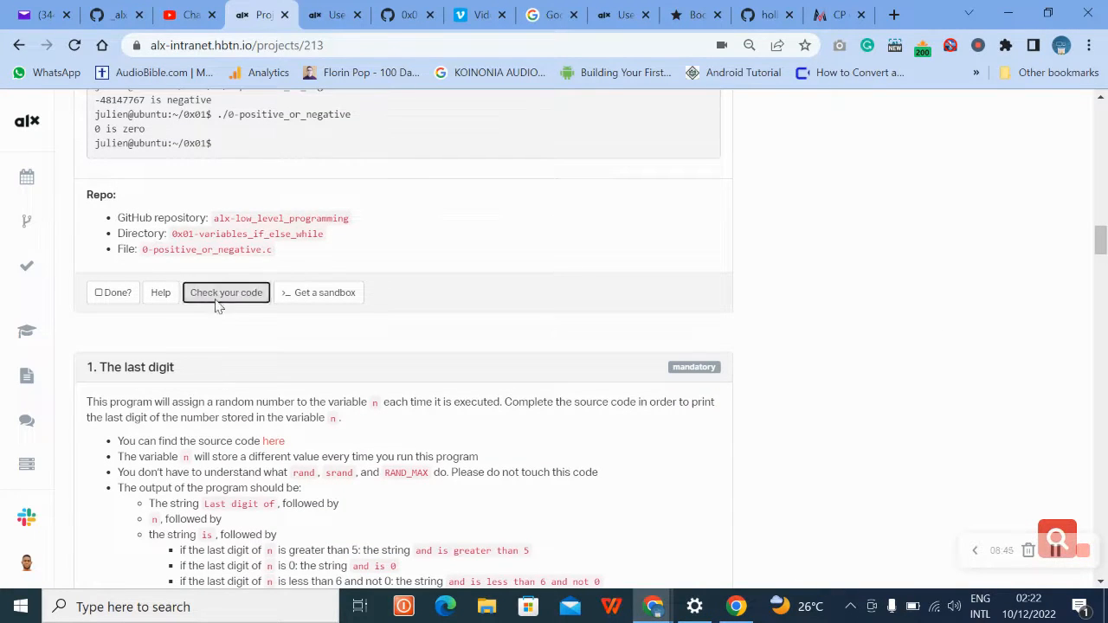
left_click(225, 291)
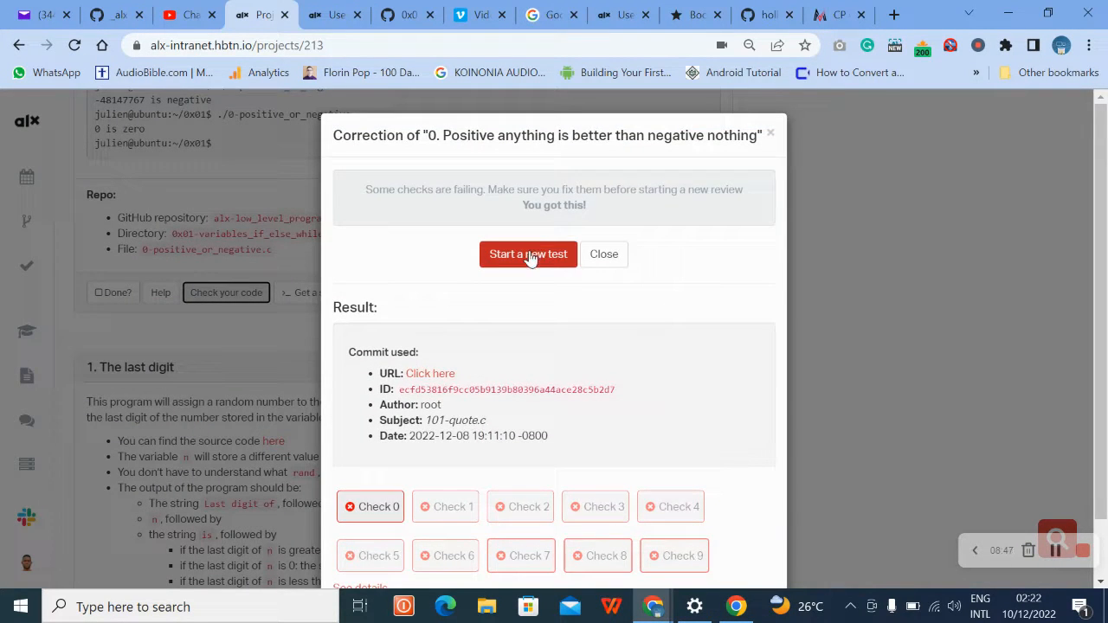
left_click(528, 253)
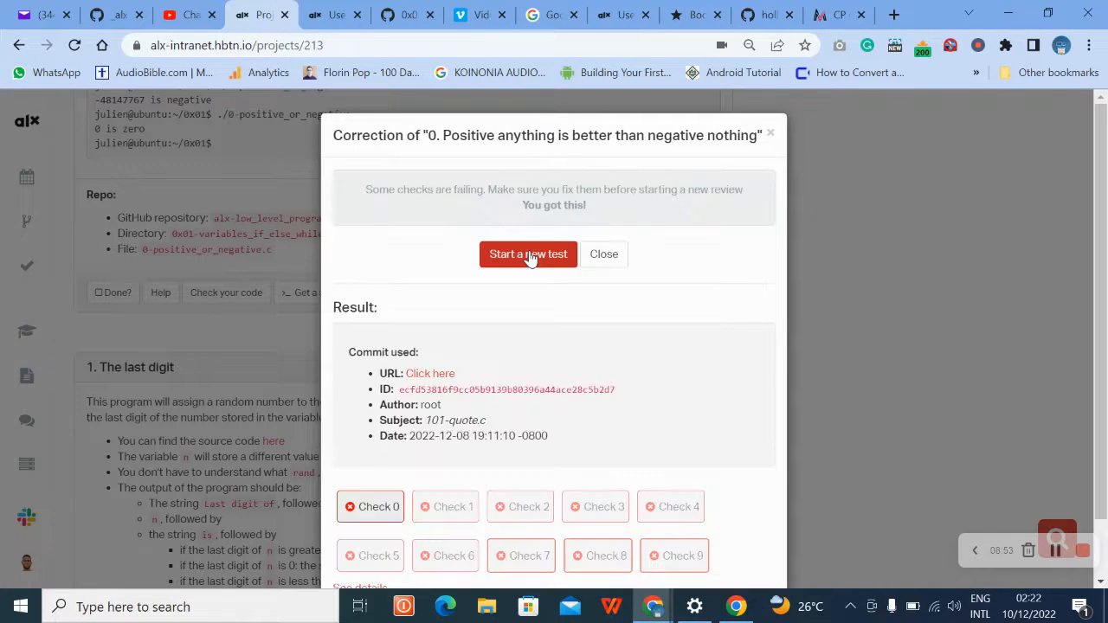
mouse_move(551, 260)
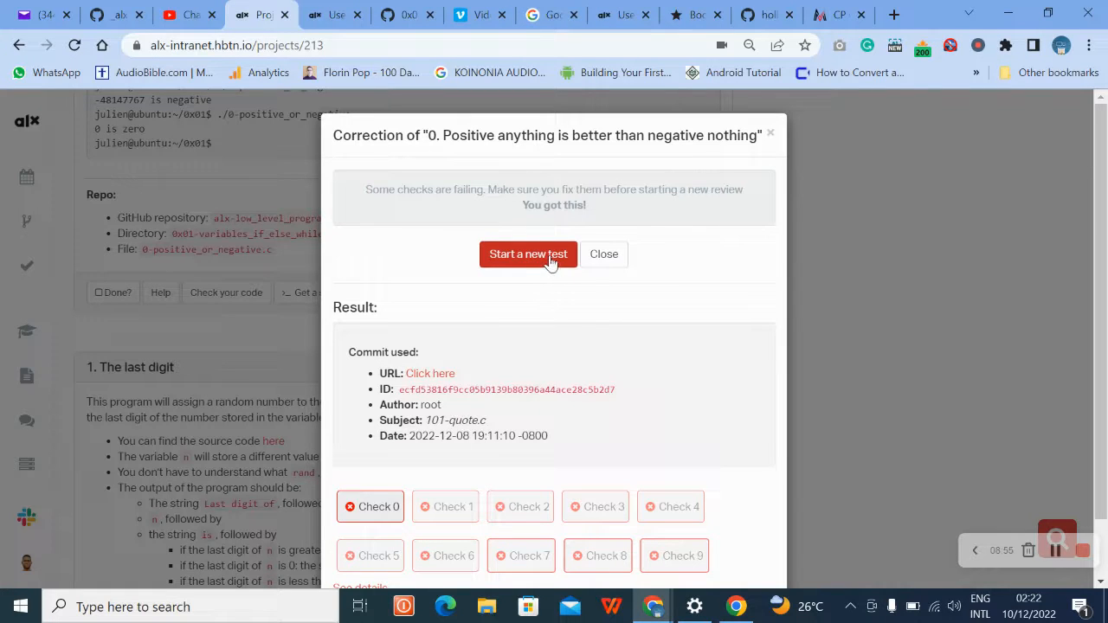
mouse_move(603, 253)
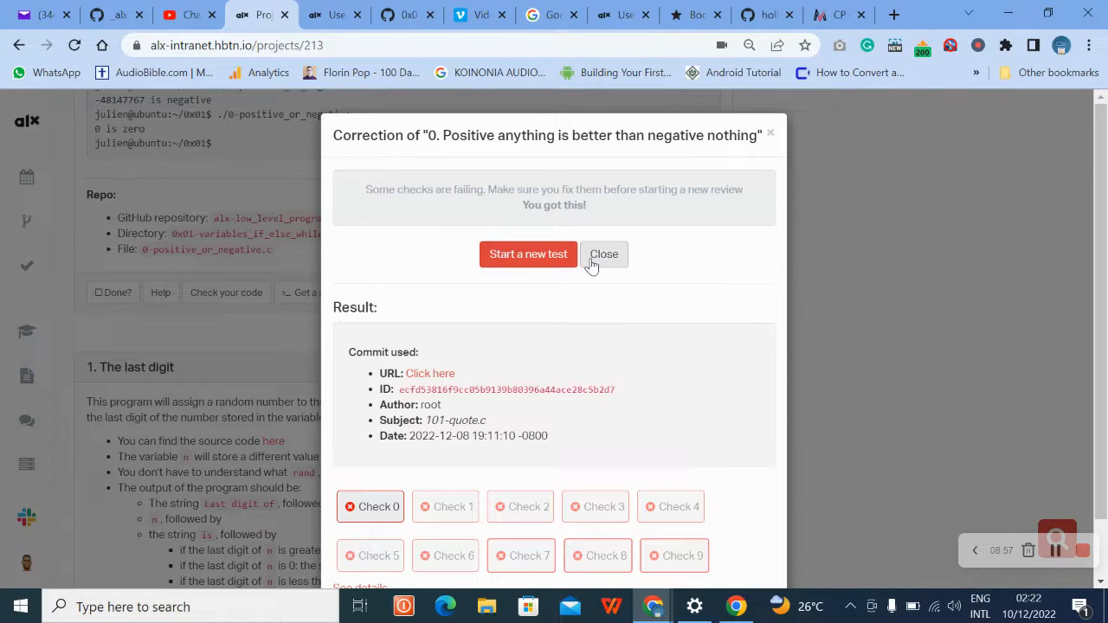
left_click(603, 253)
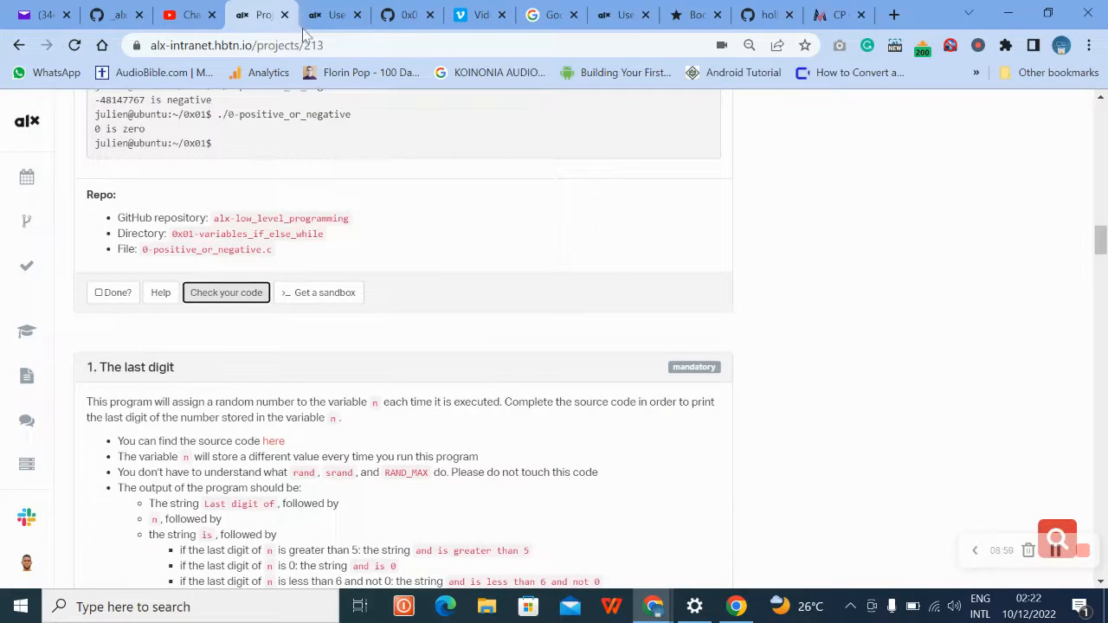
Stage all files and commit them with message '0-positive_or_negative'.
left_click(336, 14)
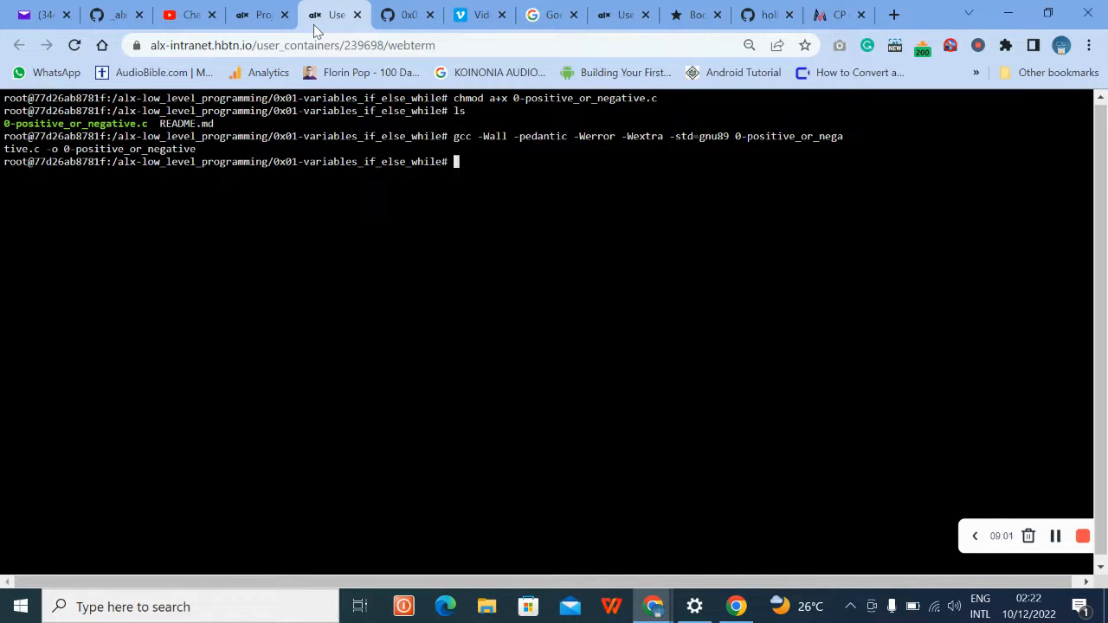
type("git")
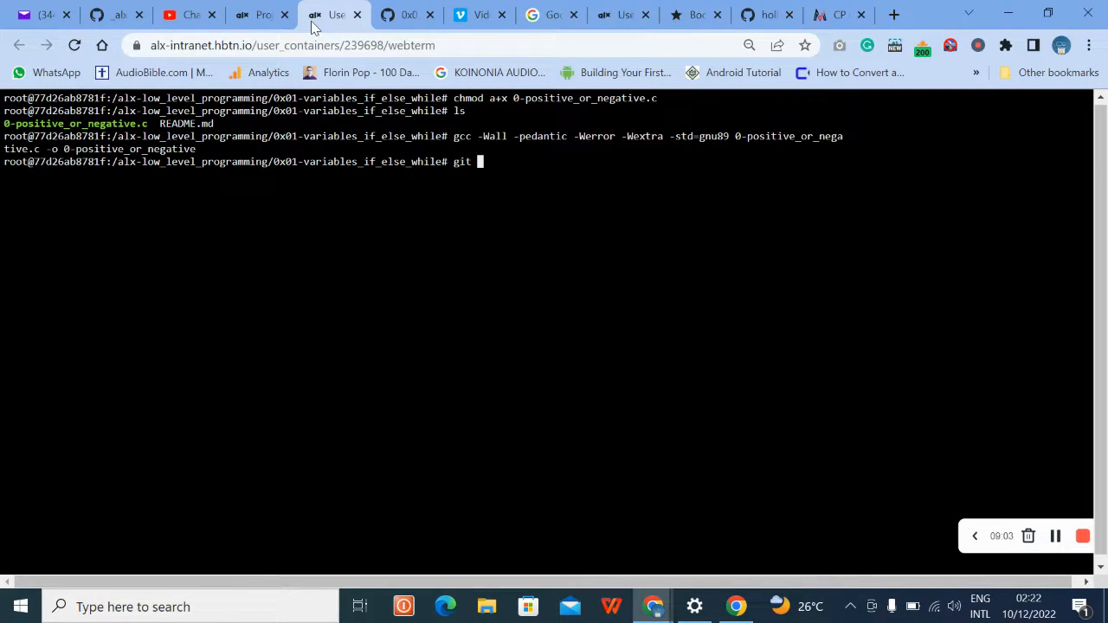
type("add")
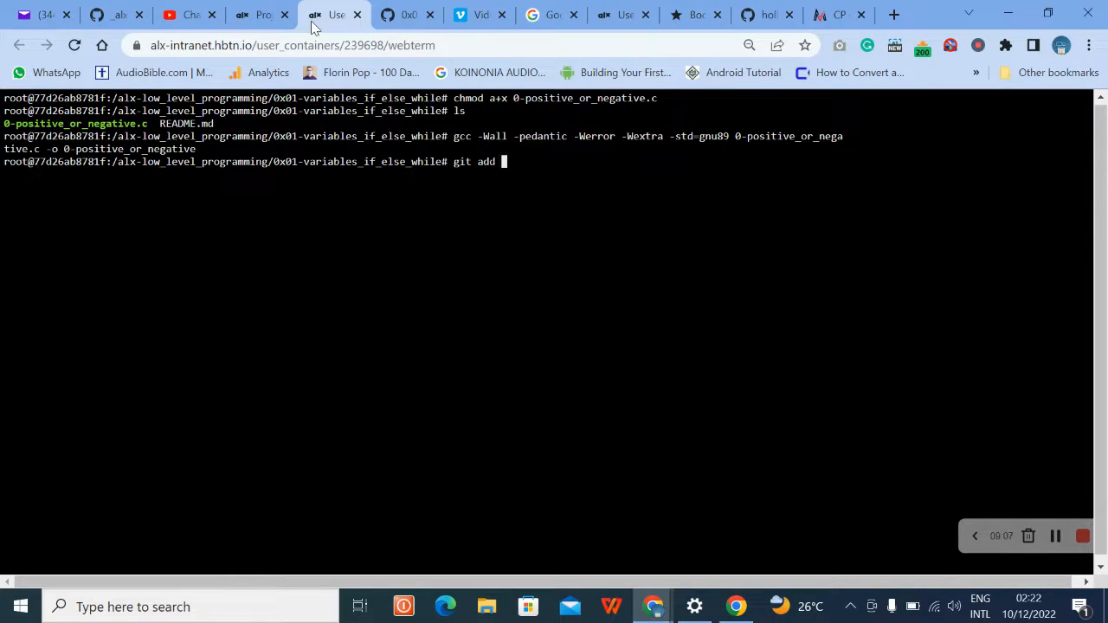
type(".")
type("git commit")
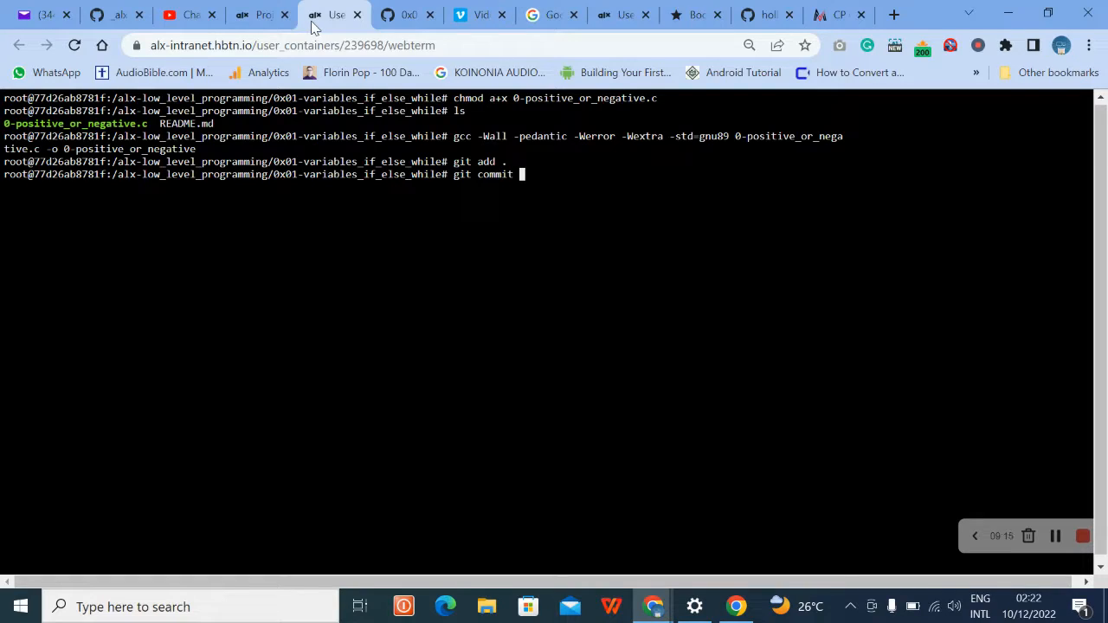
type("-")
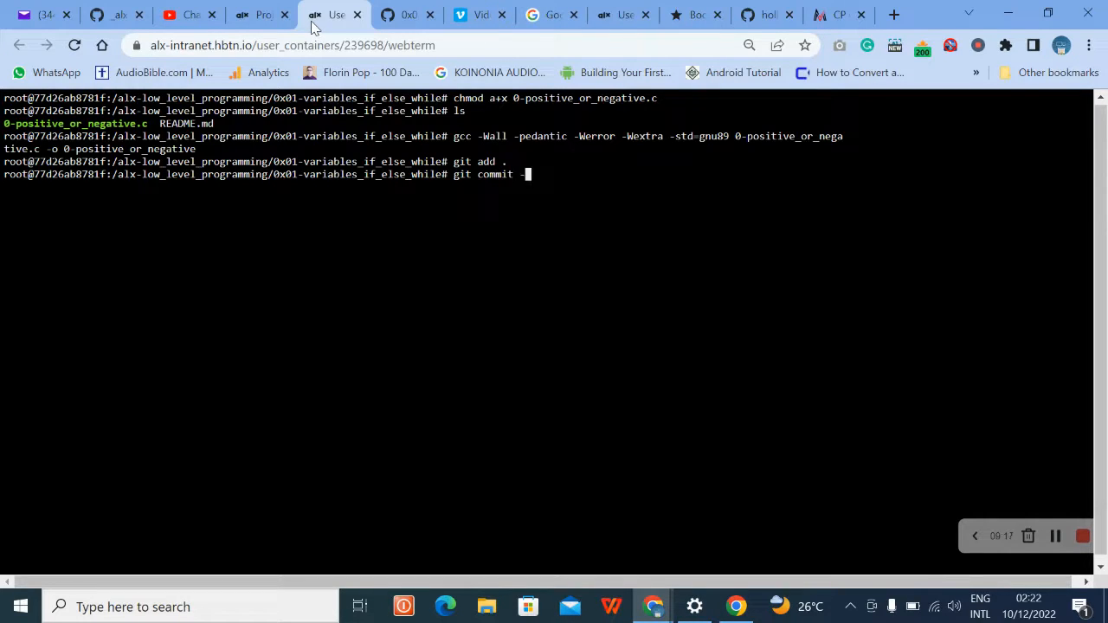
type("m")
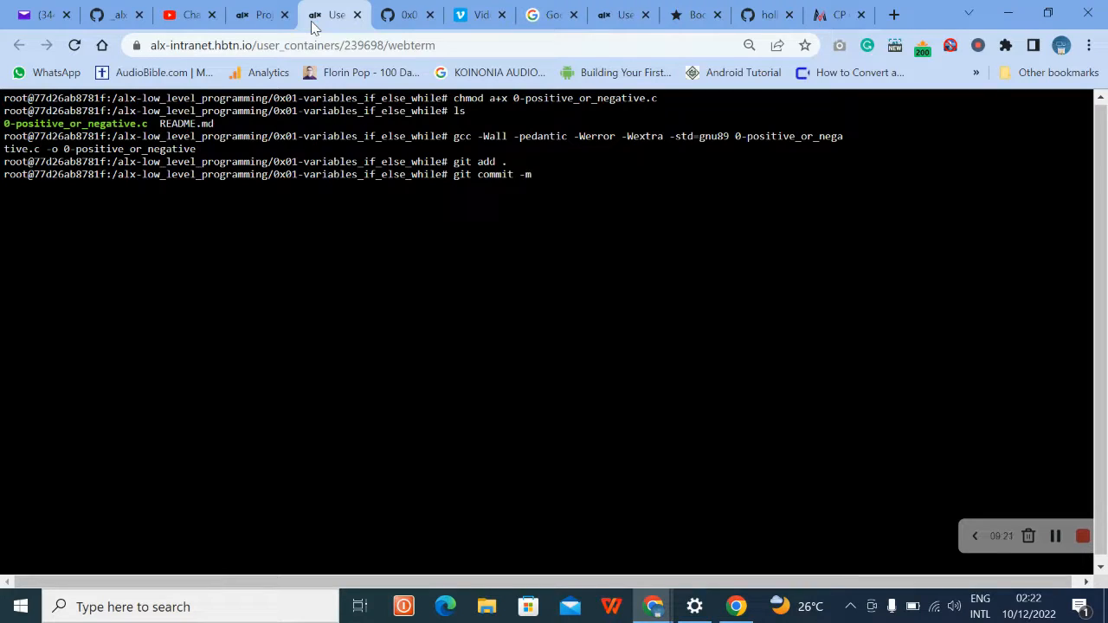
type("'0-positive_or_negative")
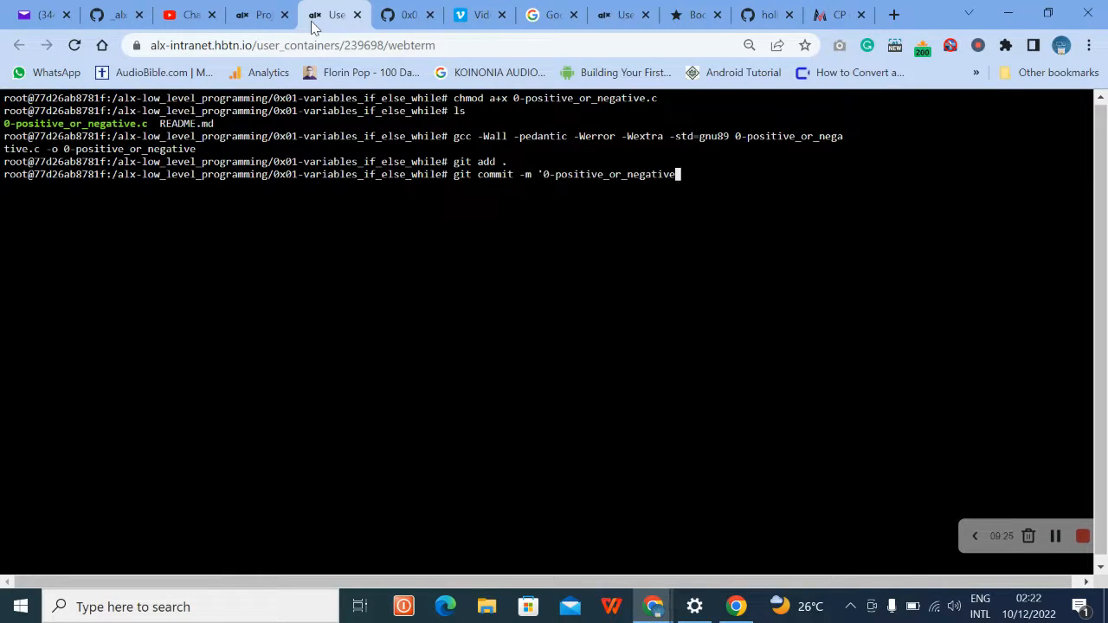
type("'")
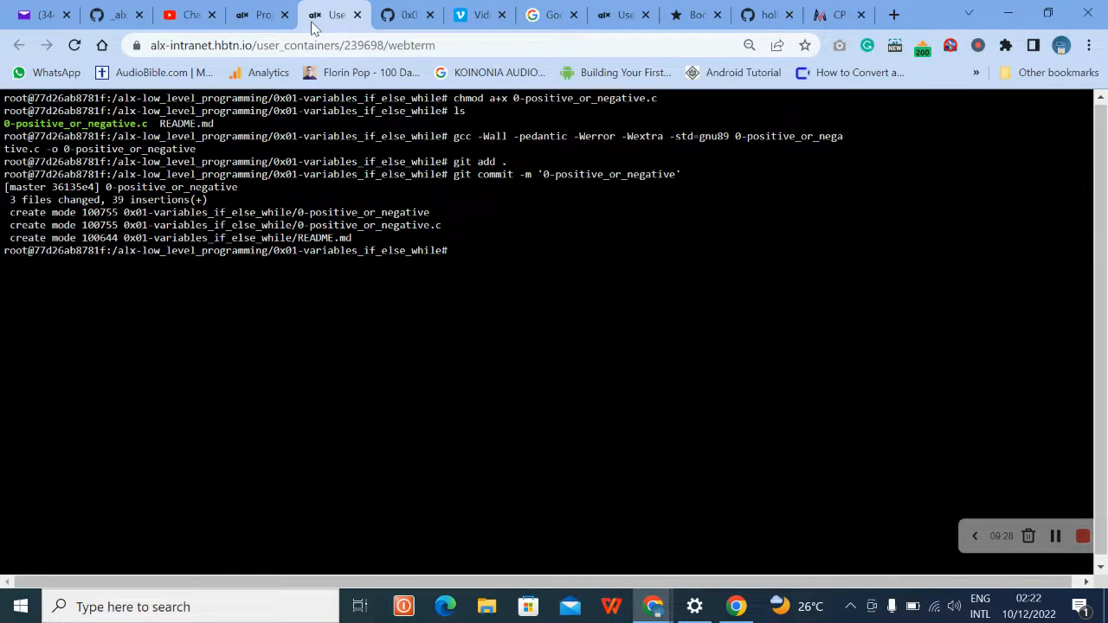
Push the commit to the GitHub repository with git push.
type("git")
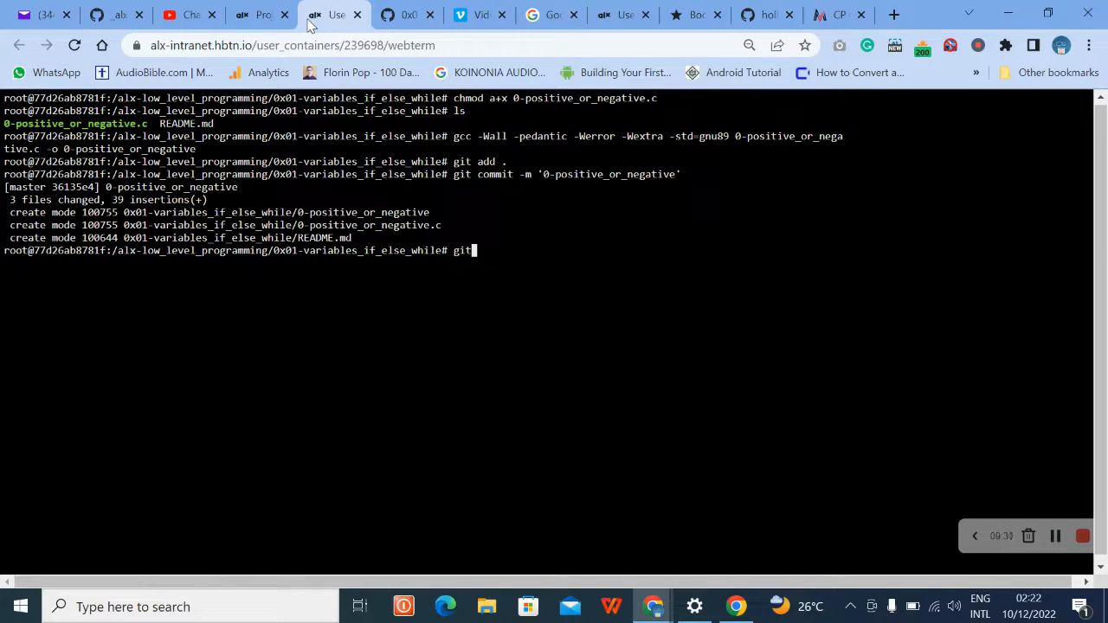
type("push")
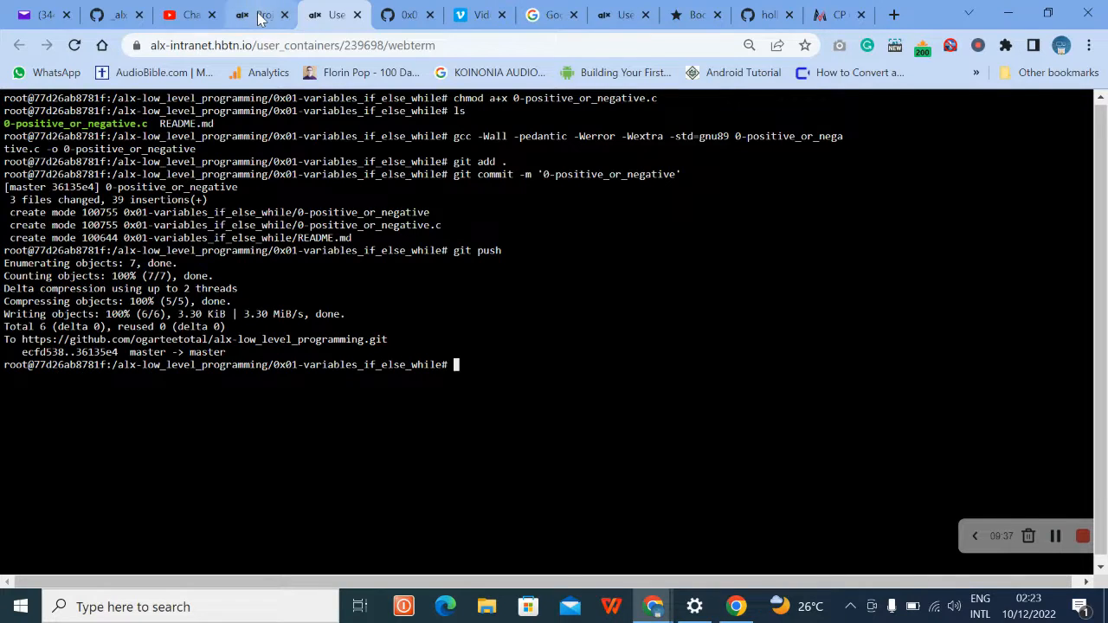
Run a new checker test on task 0 and review the all-passing results.
left_click(260, 14)
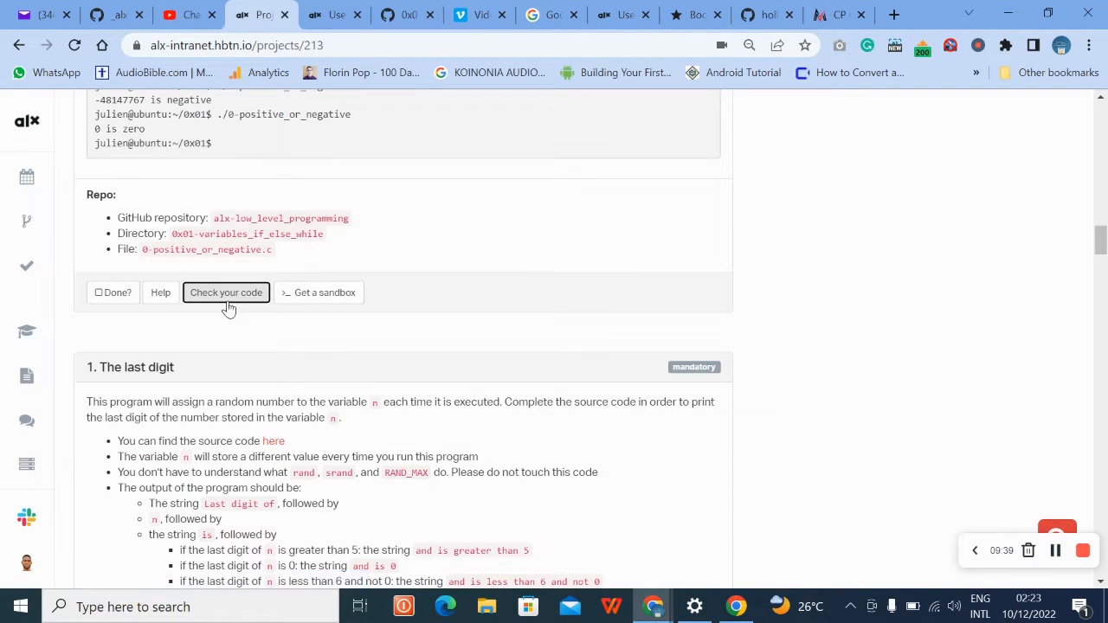
left_click(225, 291)
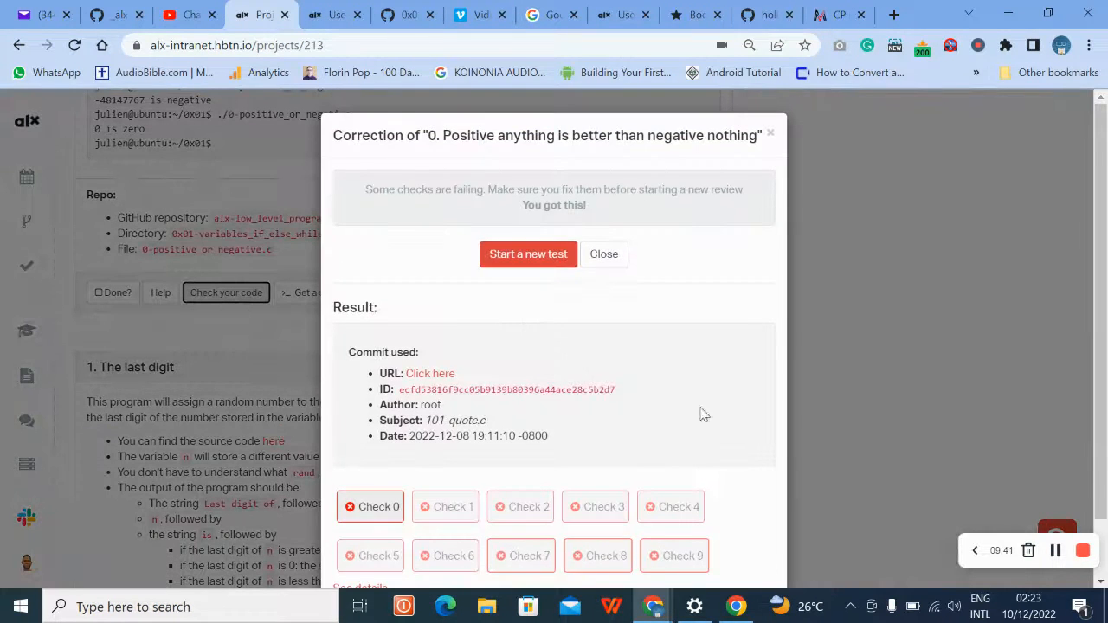
left_click(528, 253)
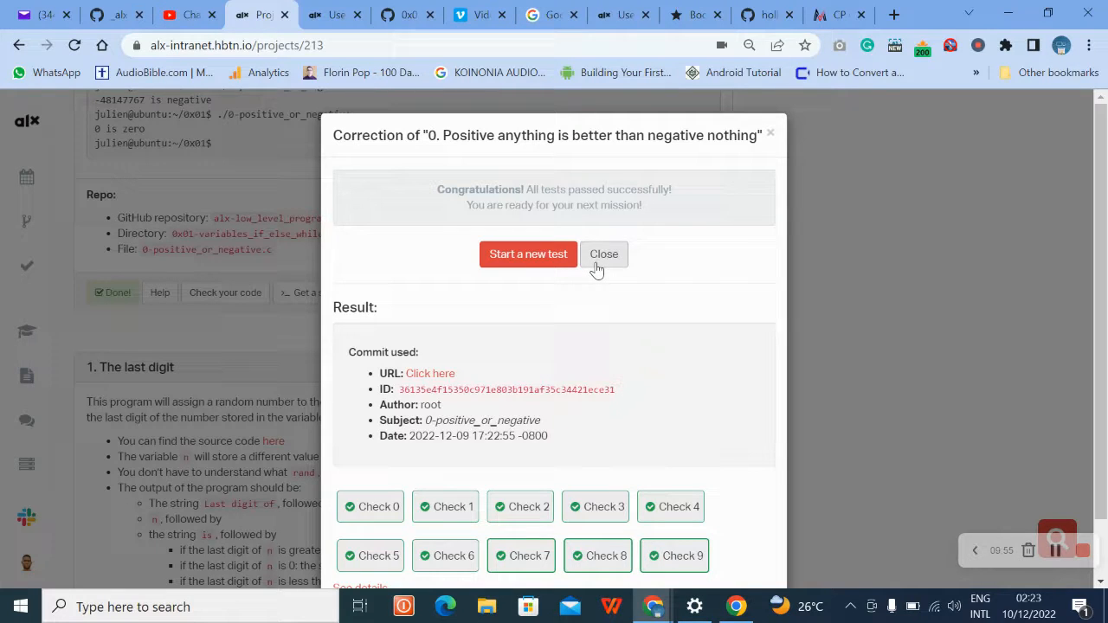
scroll("down", 3)
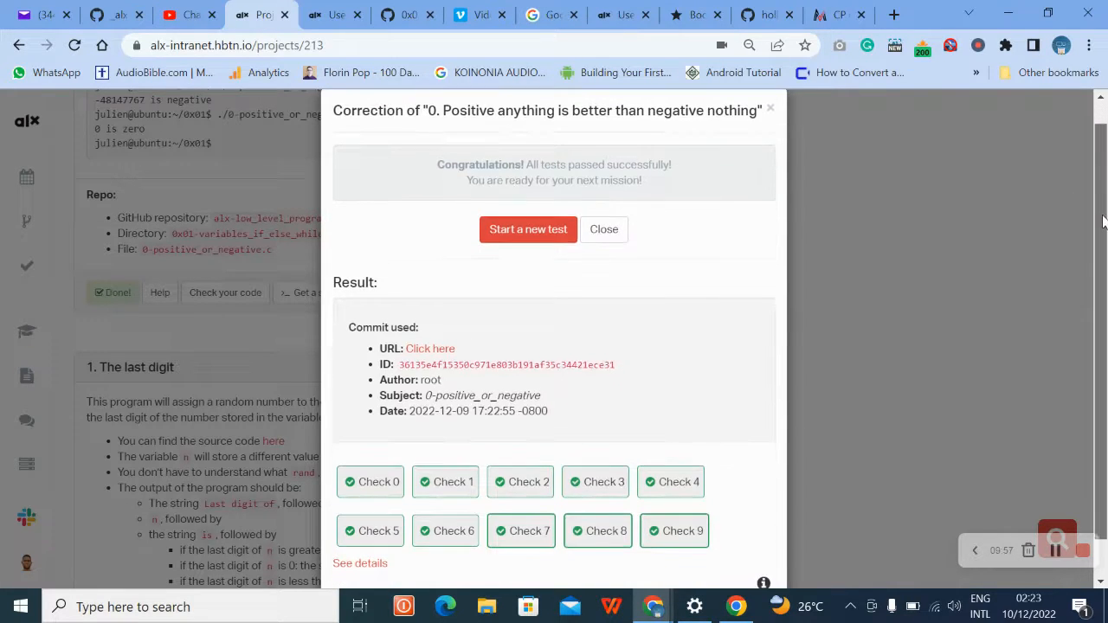